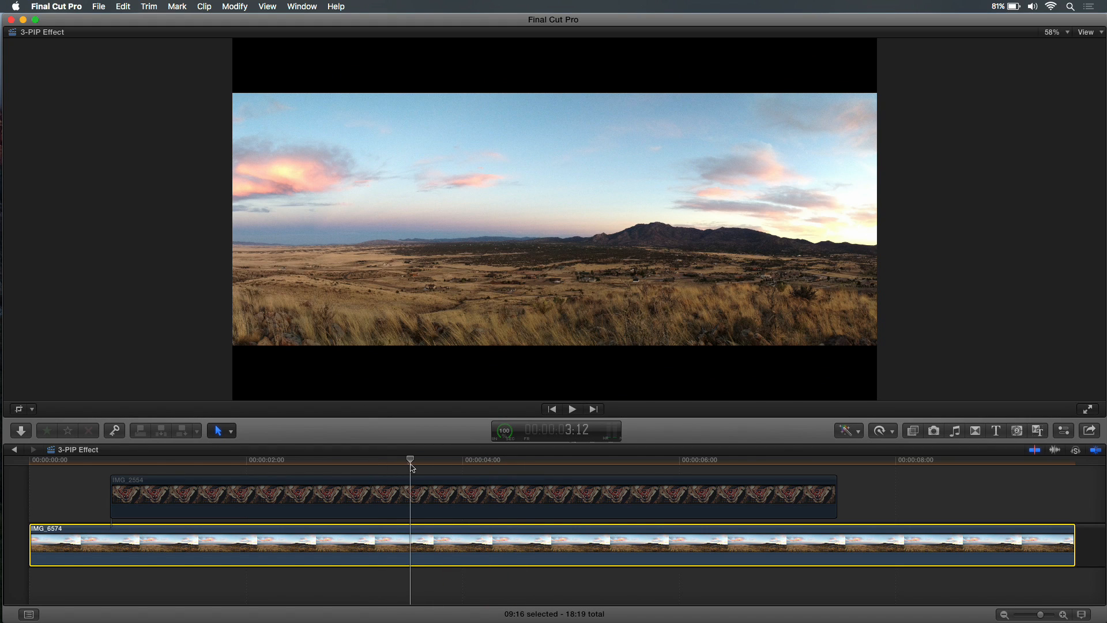
{"action": "mouse_move", "coordinate": [546, 237]}
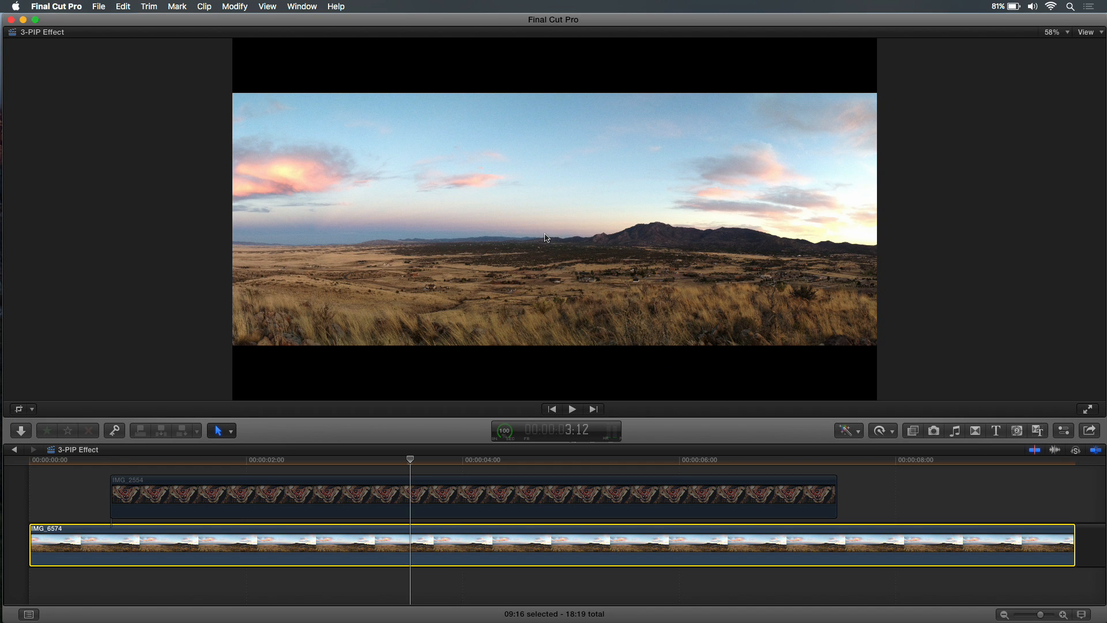
{"action": "mouse_move", "coordinate": [949, 222]}
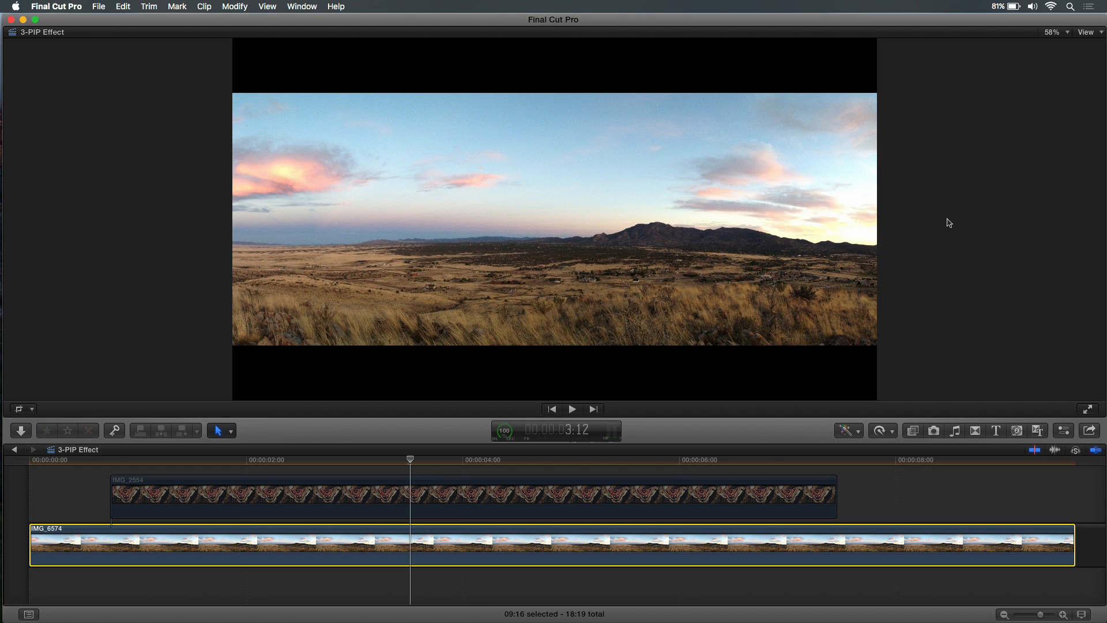
Show the IMG_6574 panorama's video properties and enable its Crop/Transform on-screen controls
{"action": "left_click", "coordinate": [1063, 430]}
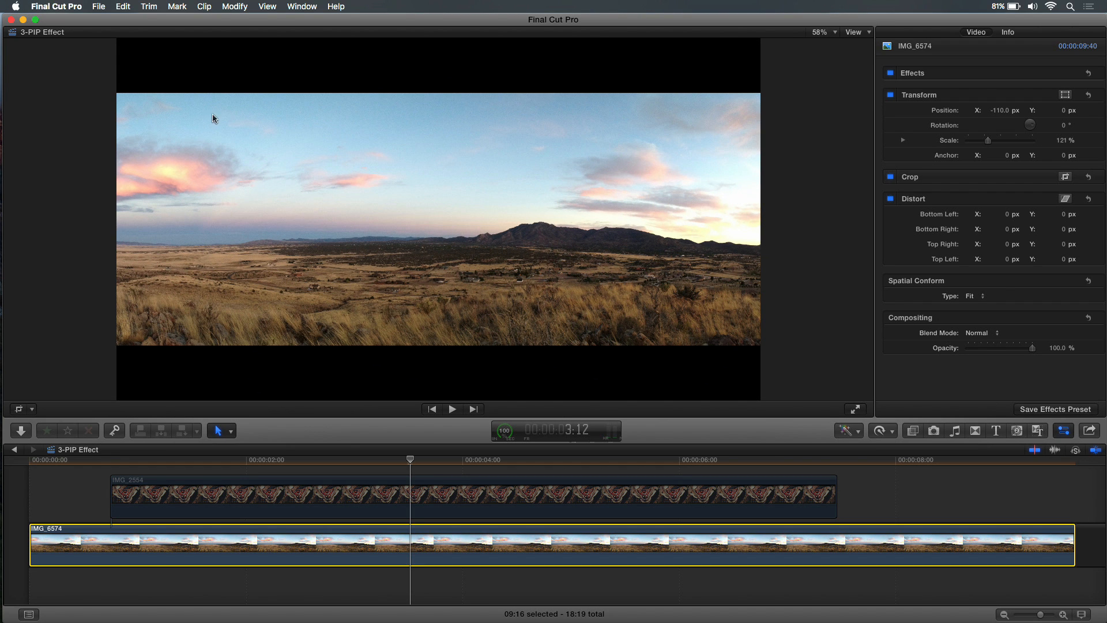
{"action": "mouse_move", "coordinate": [219, 88]}
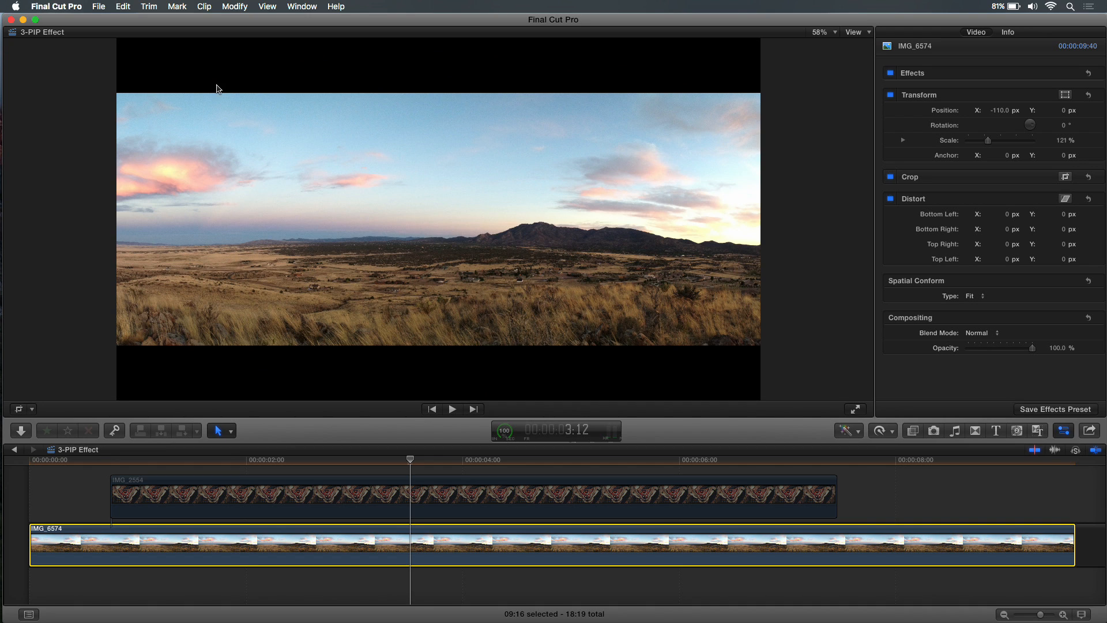
{"action": "mouse_move", "coordinate": [552, 80]}
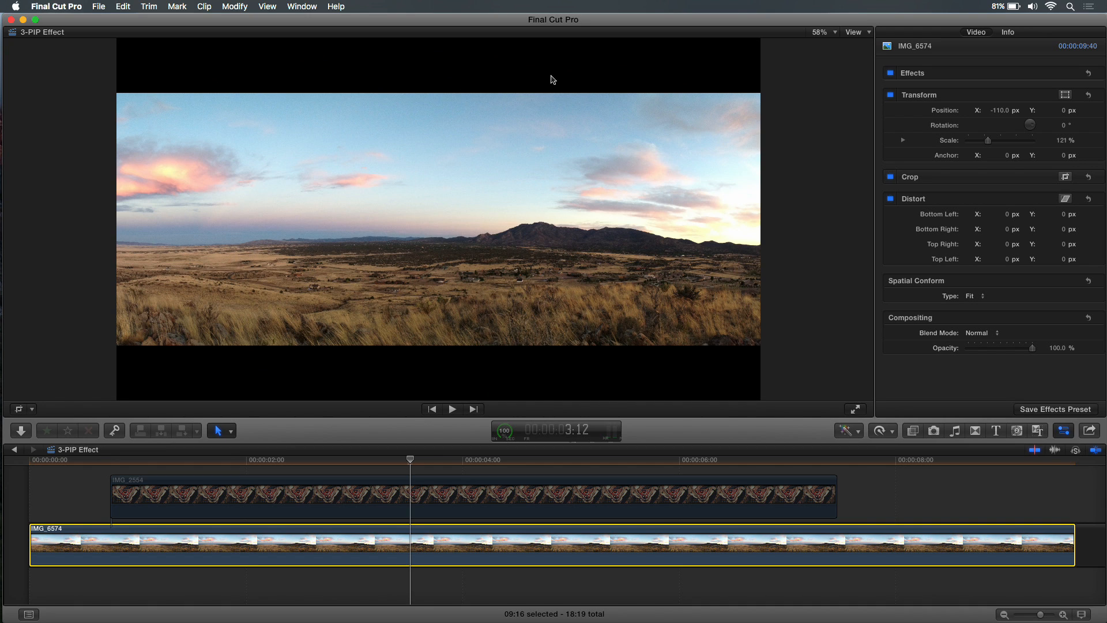
{"action": "mouse_move", "coordinate": [454, 69]}
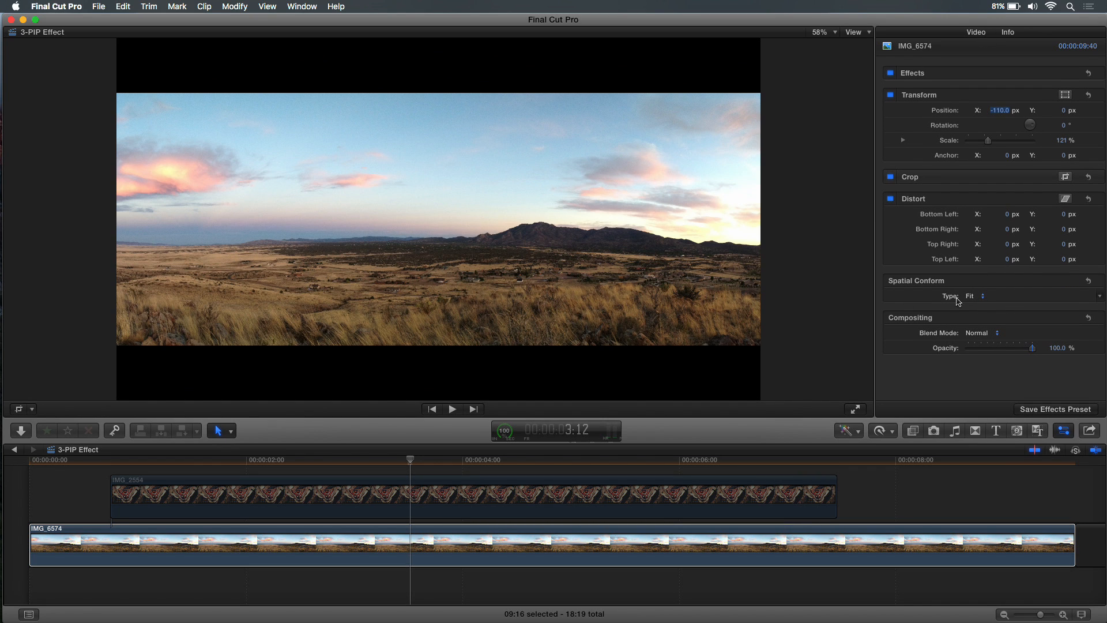
{"action": "left_click", "coordinate": [974, 296]}
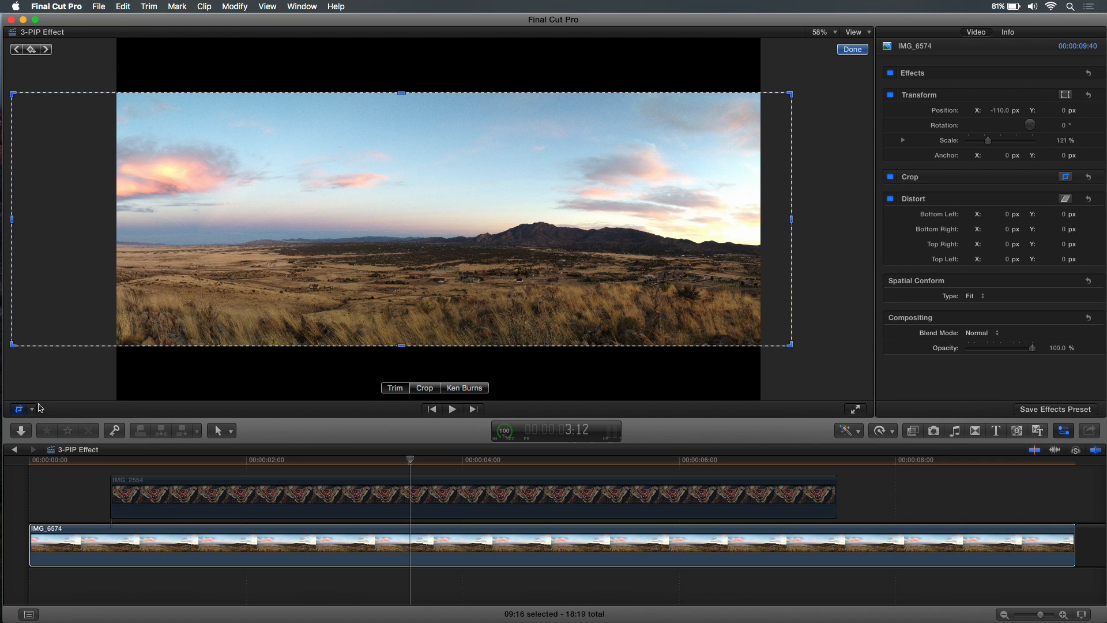
{"action": "mouse_move", "coordinate": [47, 430]}
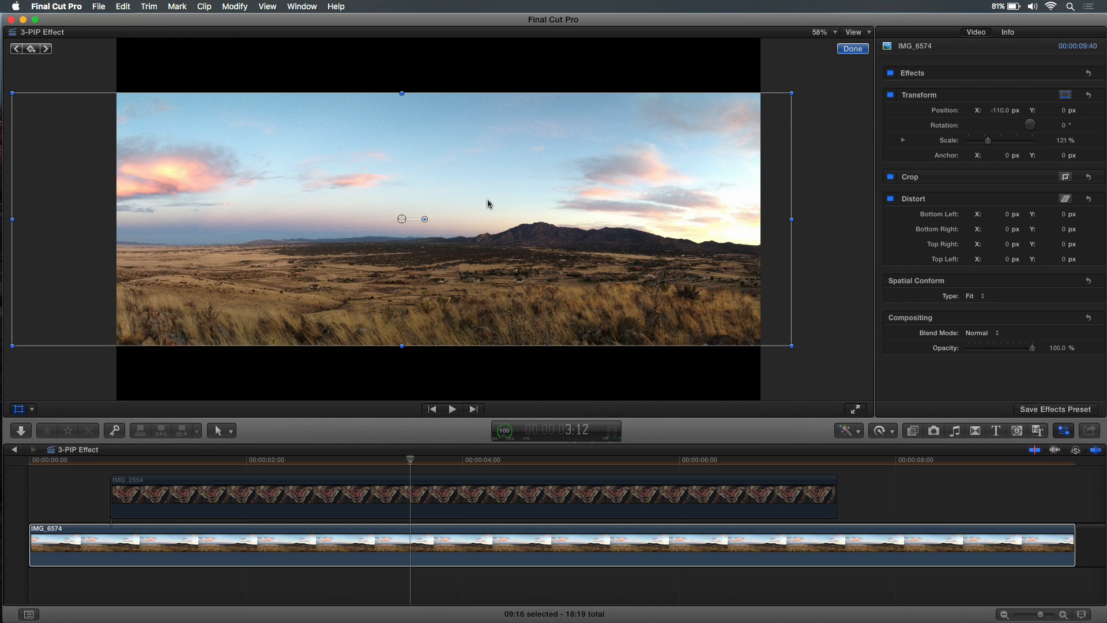
Reset the panorama's transform and set Spatial Conform to Fill, viewing at 25% zoom
{"action": "left_click_drag", "start_coordinate": [403, 218], "coordinate": [411, 218]}
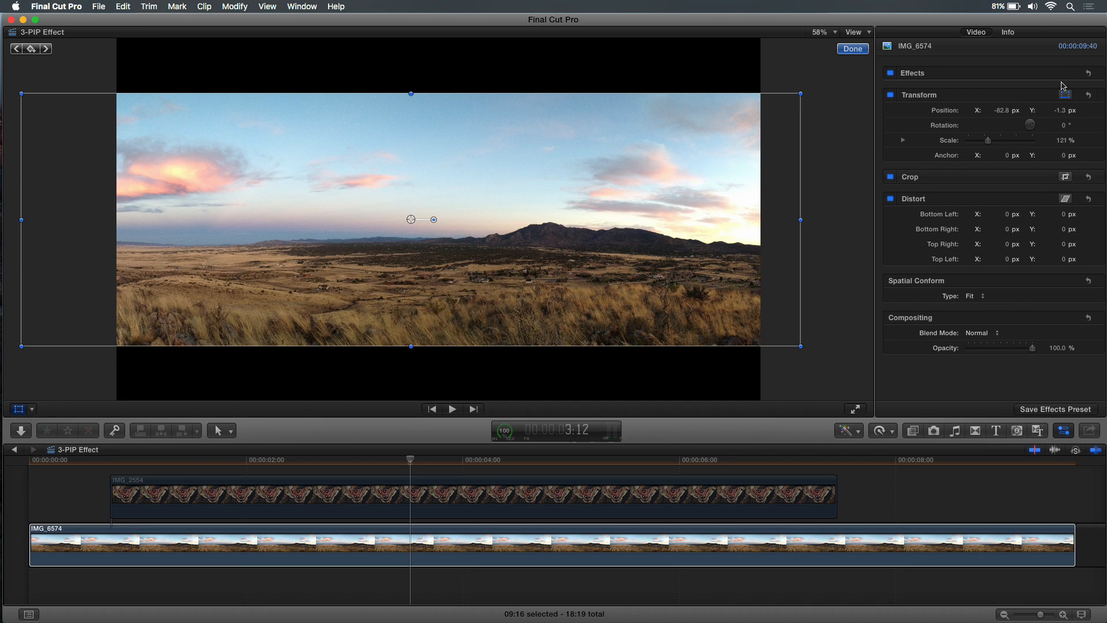
{"action": "mouse_move", "coordinate": [1090, 285]}
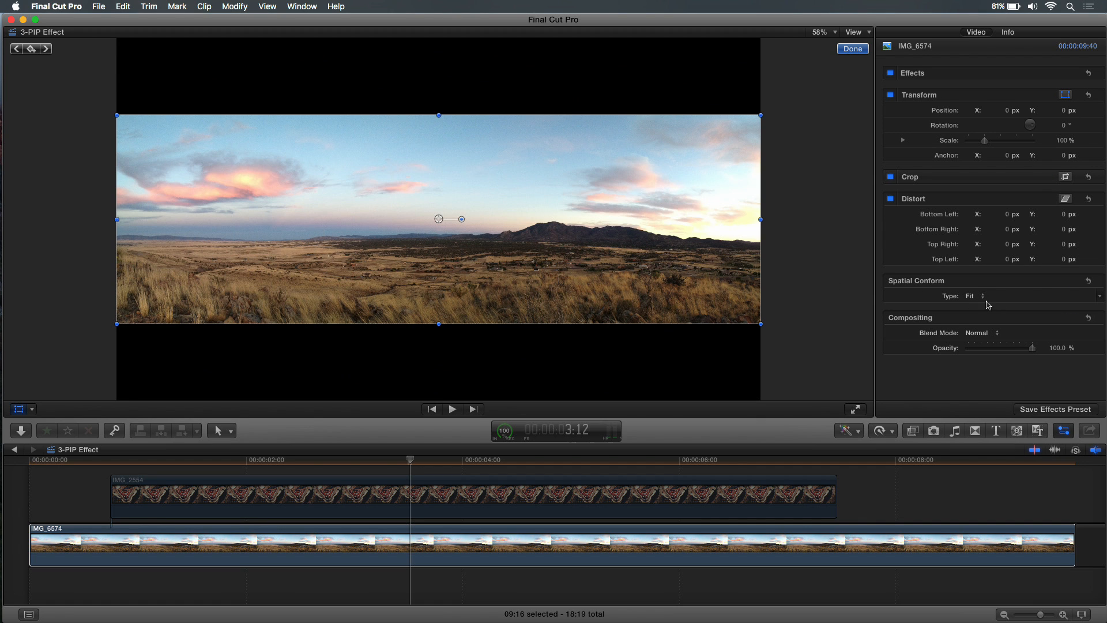
{"action": "left_click", "coordinate": [975, 296]}
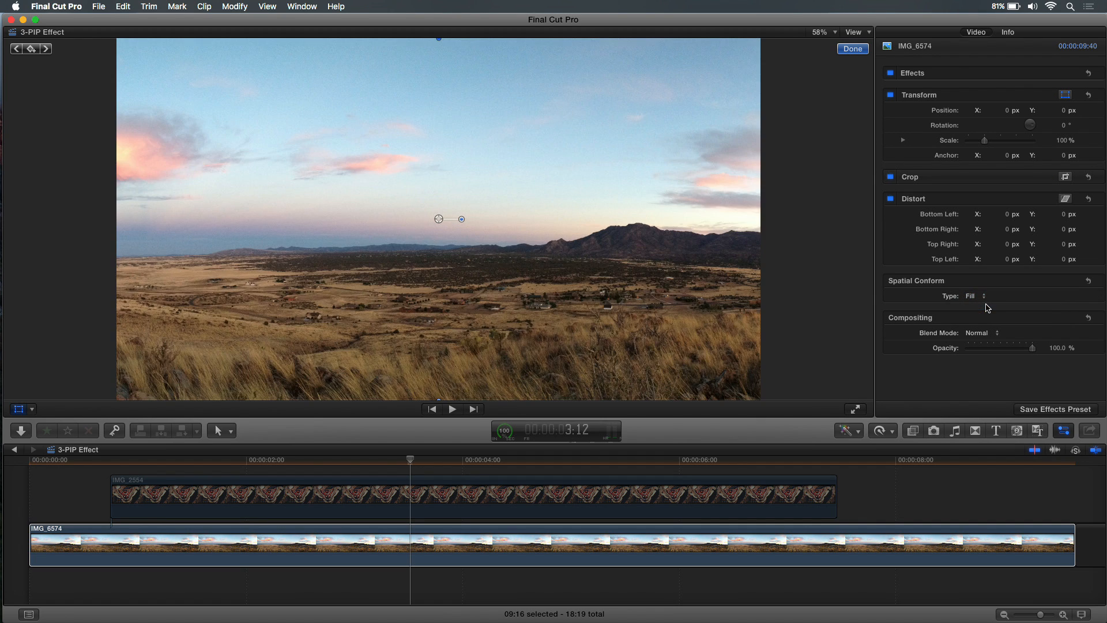
{"action": "mouse_move", "coordinate": [801, 158]}
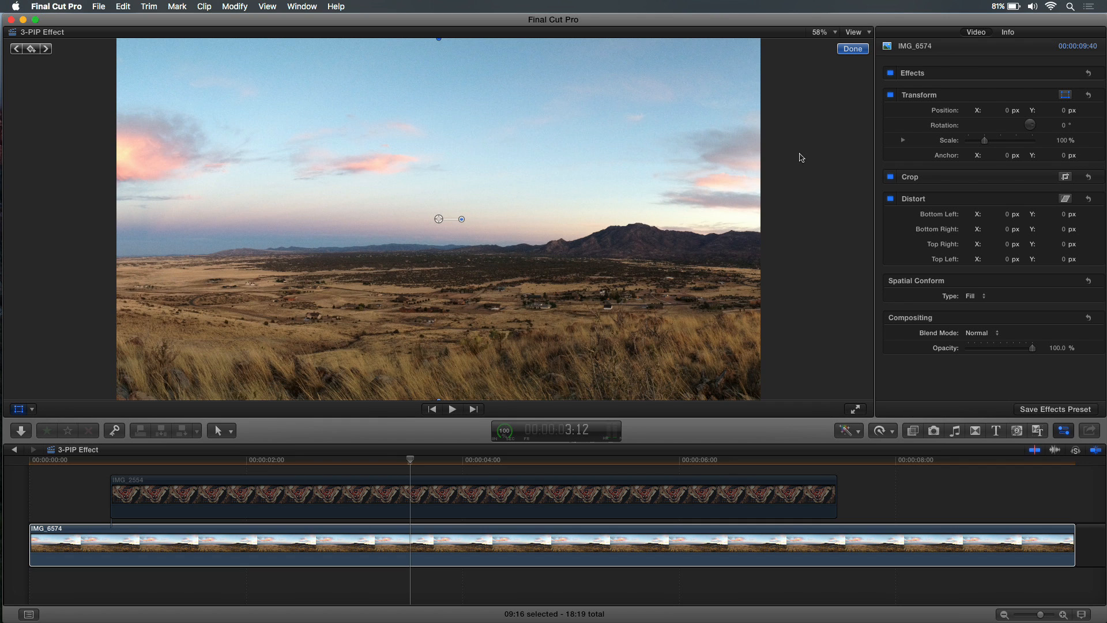
{"action": "left_click", "coordinate": [820, 33]}
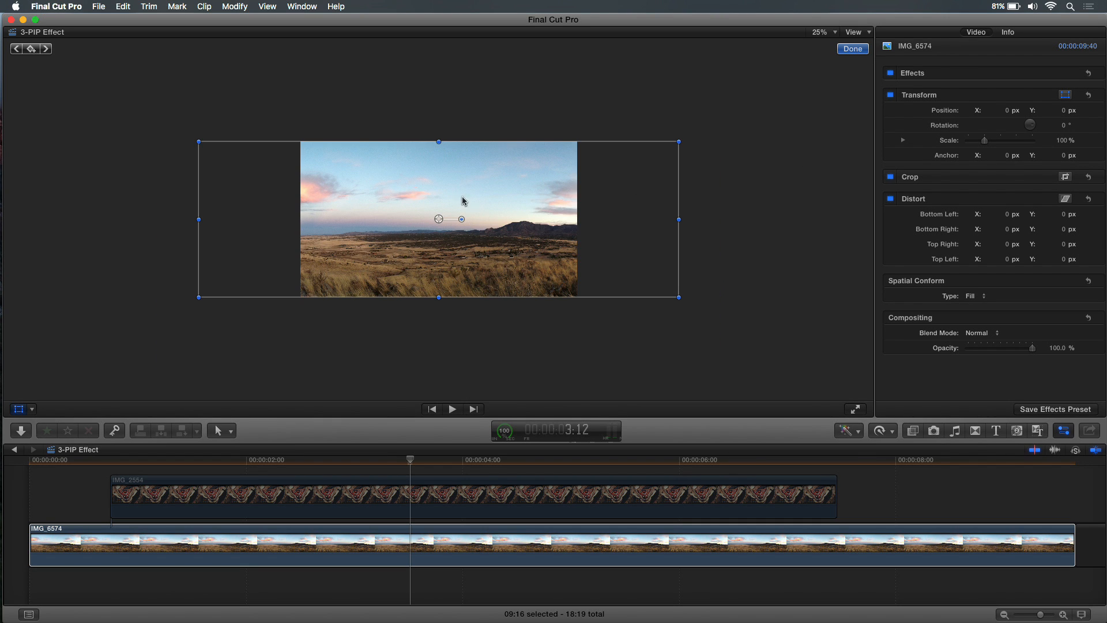
{"action": "mouse_move", "coordinate": [342, 251]}
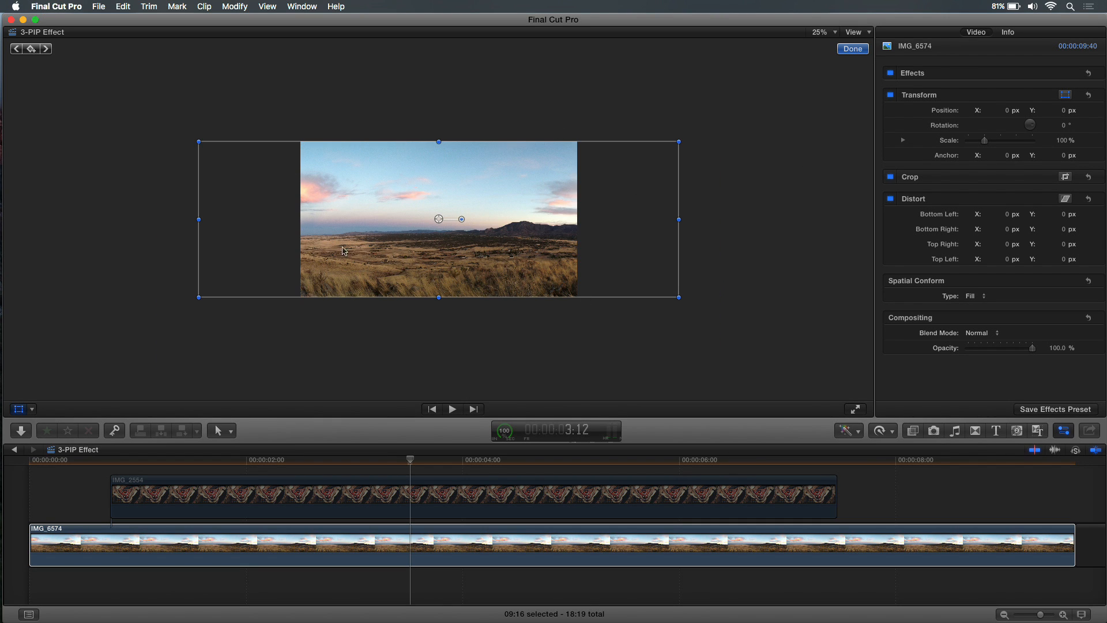
{"action": "mouse_move", "coordinate": [456, 158]}
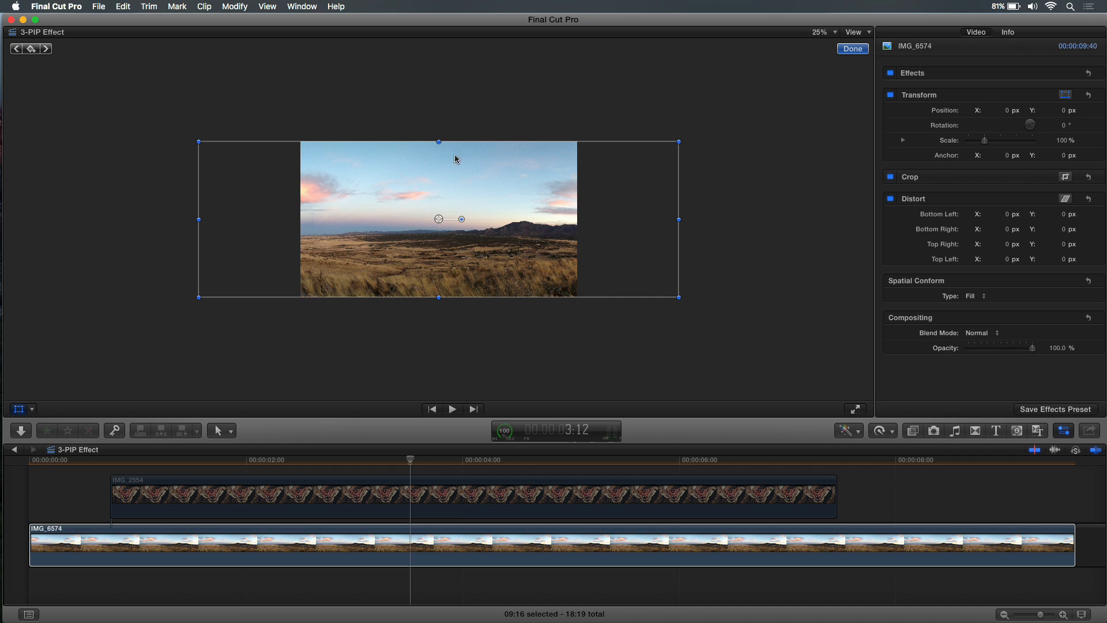
{"action": "mouse_move", "coordinate": [445, 251]}
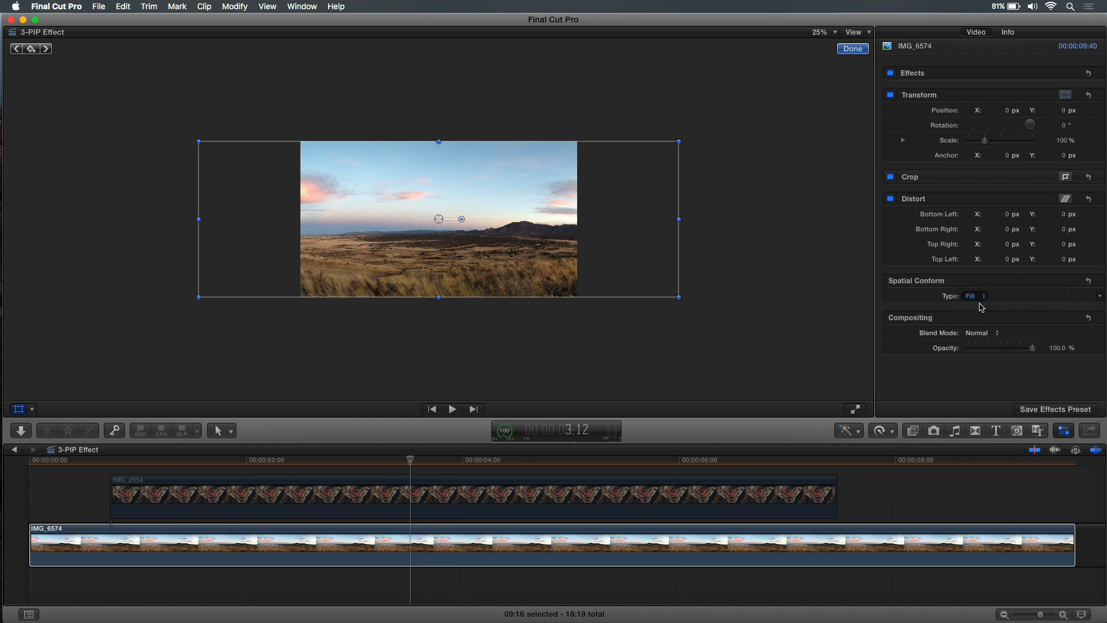
Set Spatial Conform to None to show the panorama at native size, zooming to 12.5%
{"action": "left_click", "coordinate": [976, 295]}
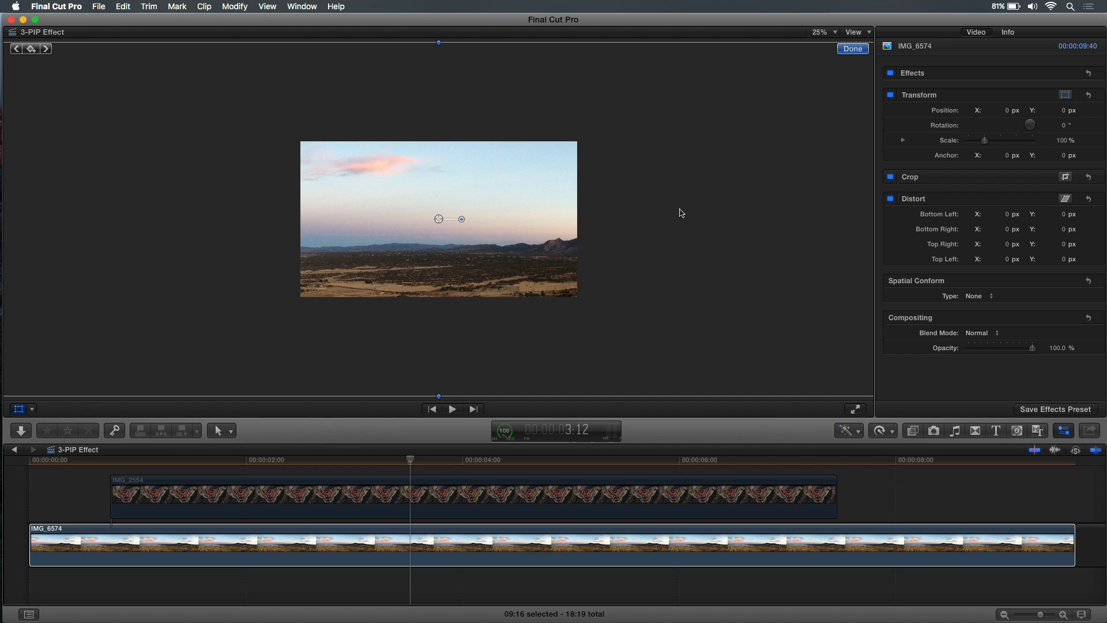
{"action": "left_click", "coordinate": [822, 32]}
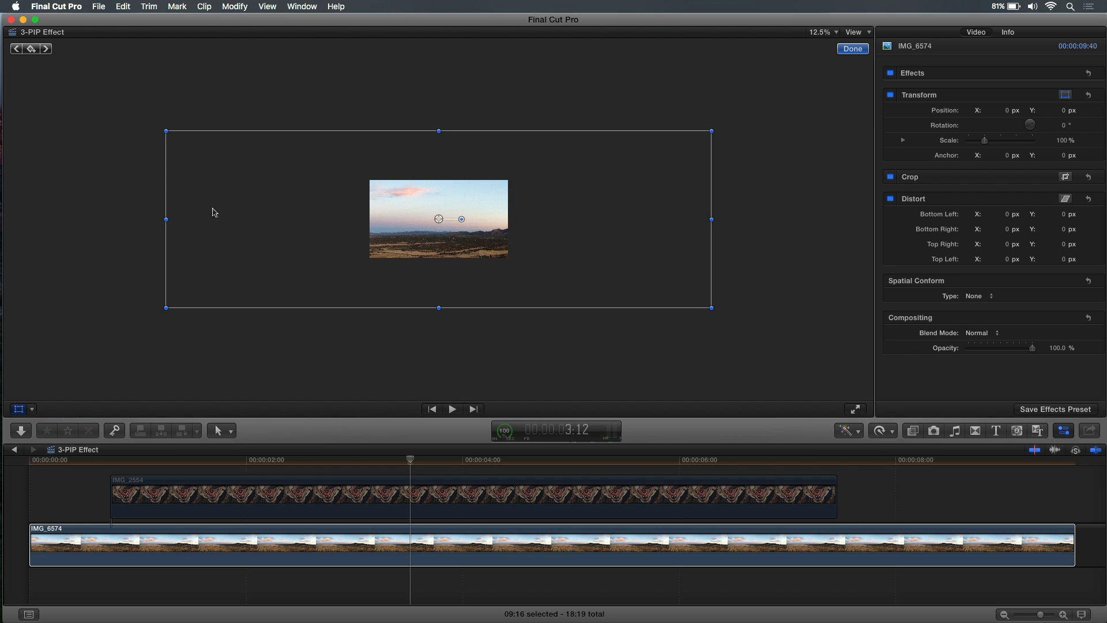
{"action": "mouse_move", "coordinate": [455, 209]}
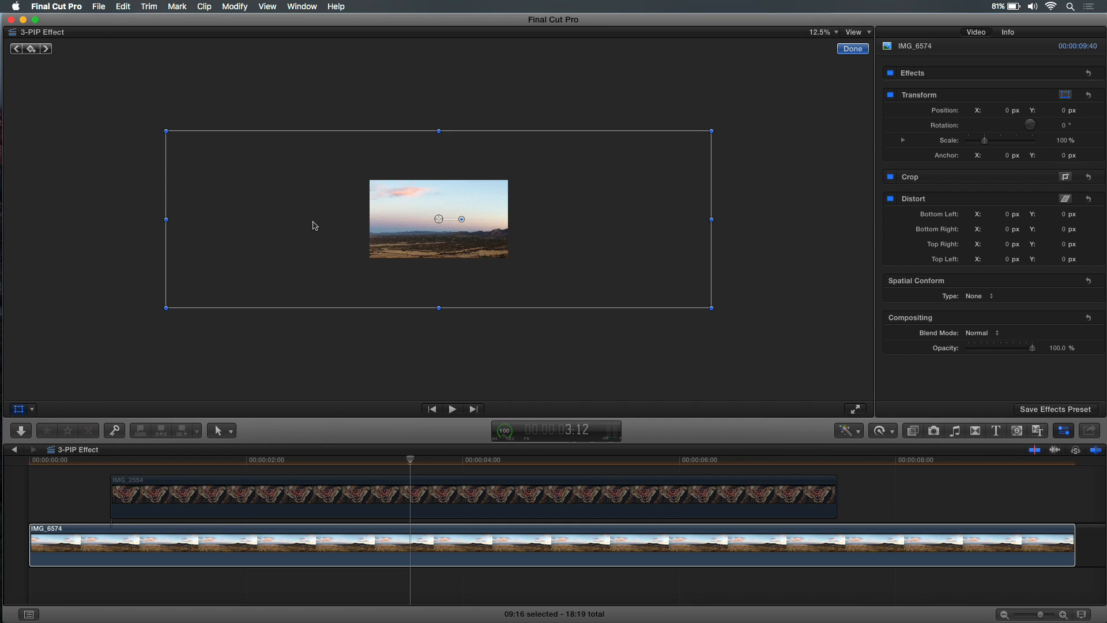
Compare Fit against None and settle on Fit so the panorama letterboxes inside the frame
{"action": "left_click", "coordinate": [978, 297]}
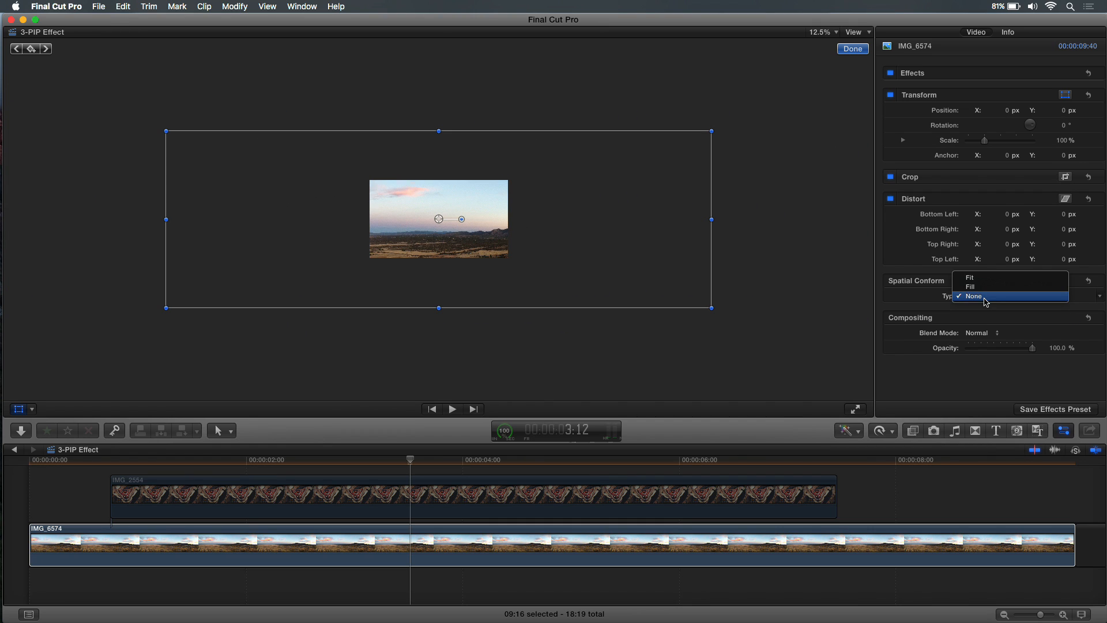
{"action": "left_click", "coordinate": [970, 276]}
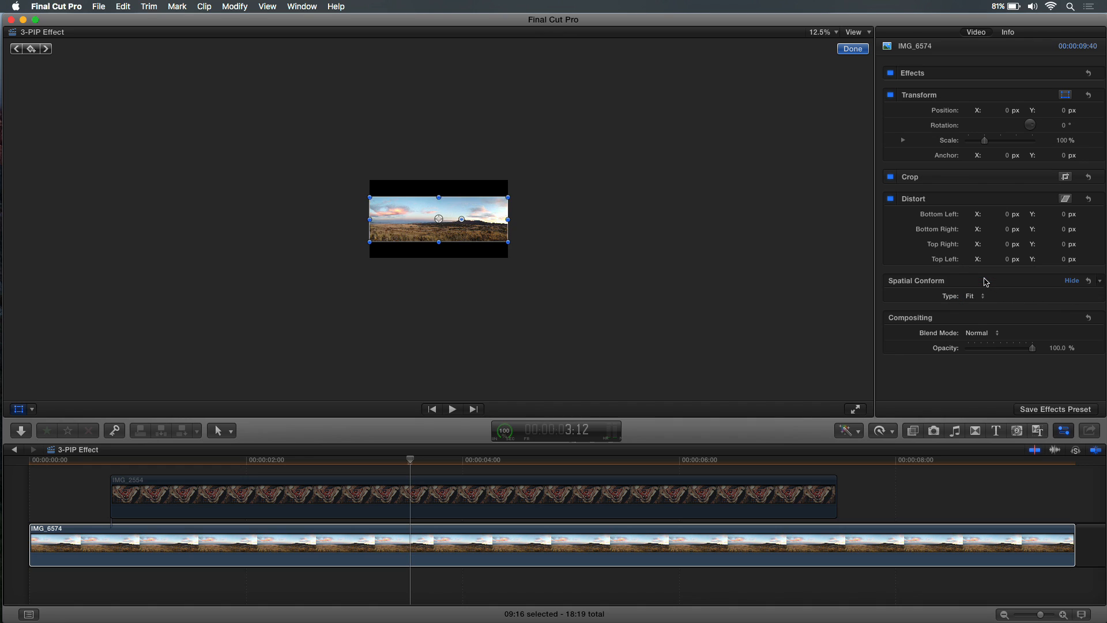
{"action": "left_click", "coordinate": [1071, 281]}
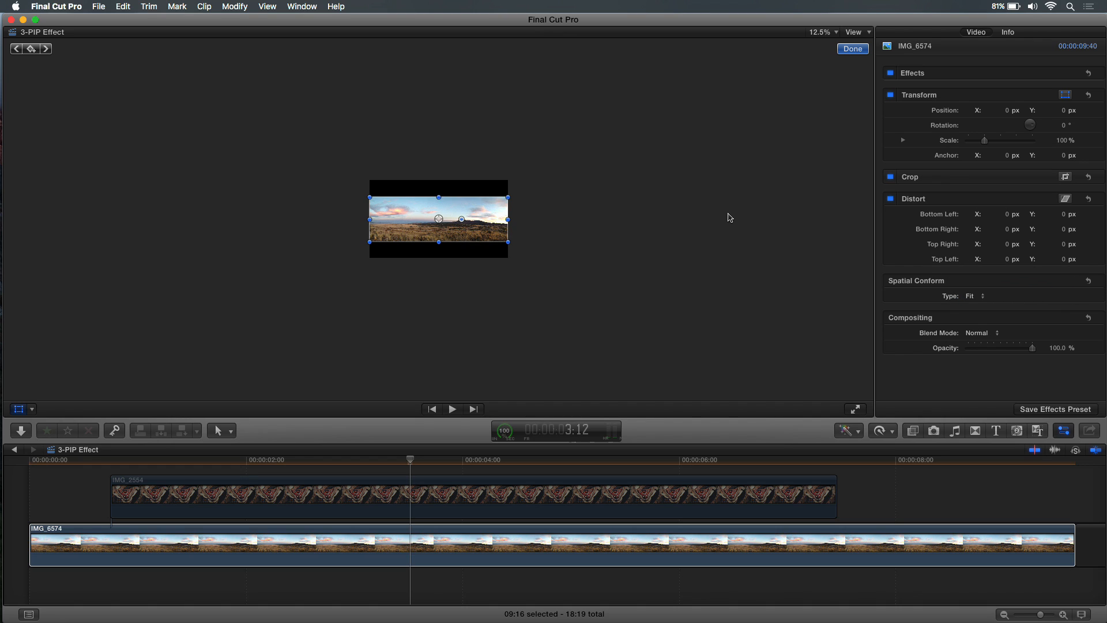
{"action": "left_click", "coordinate": [974, 295]}
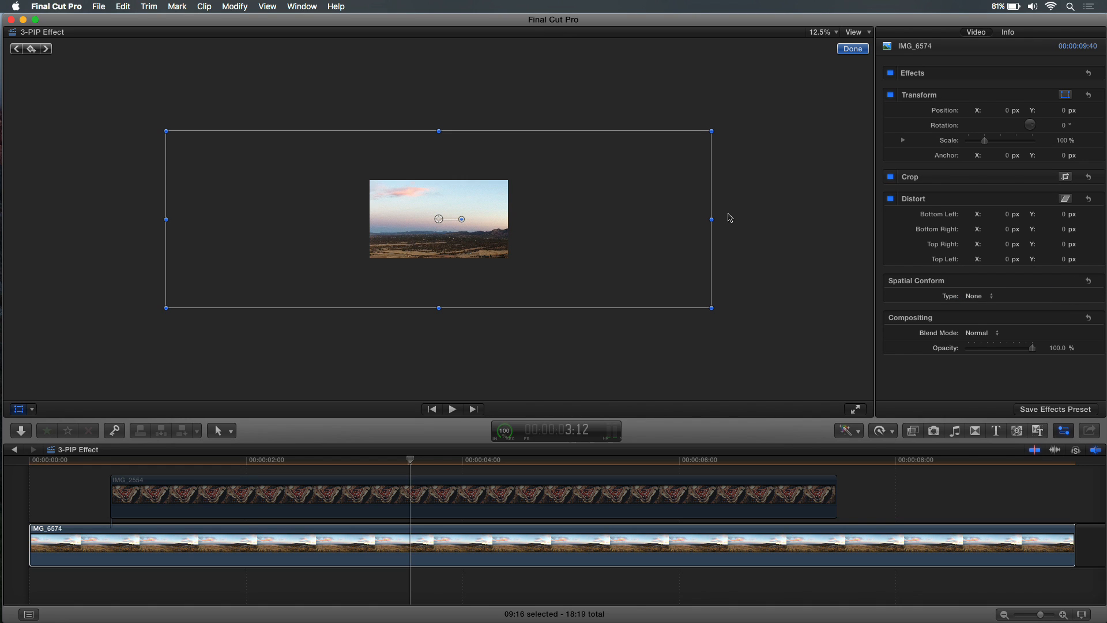
{"action": "left_click", "coordinate": [975, 296]}
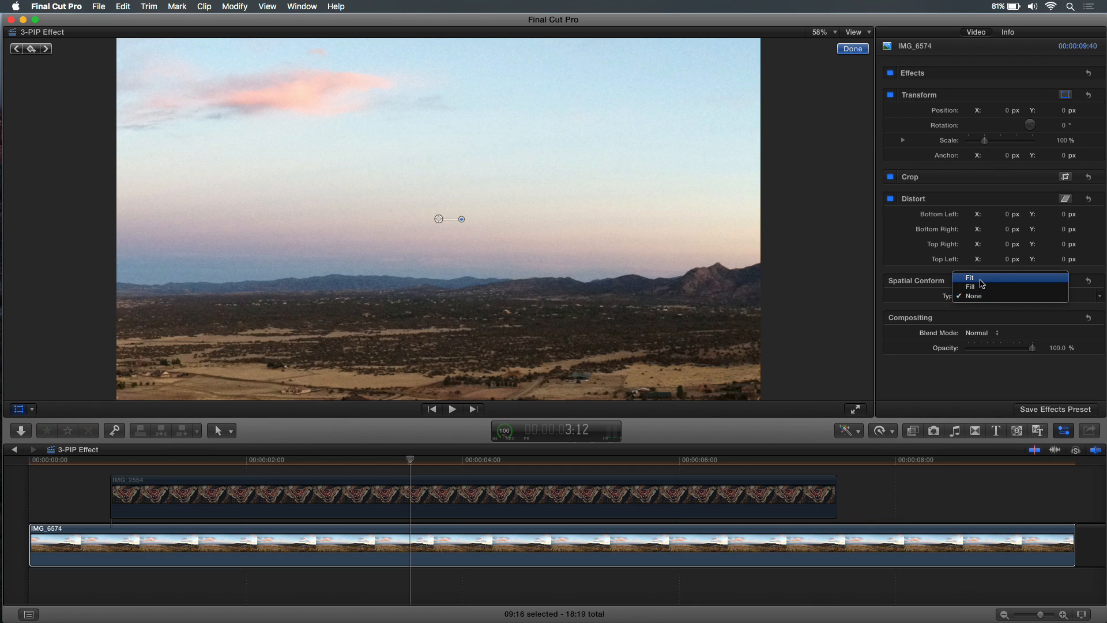
{"action": "left_click", "coordinate": [970, 276]}
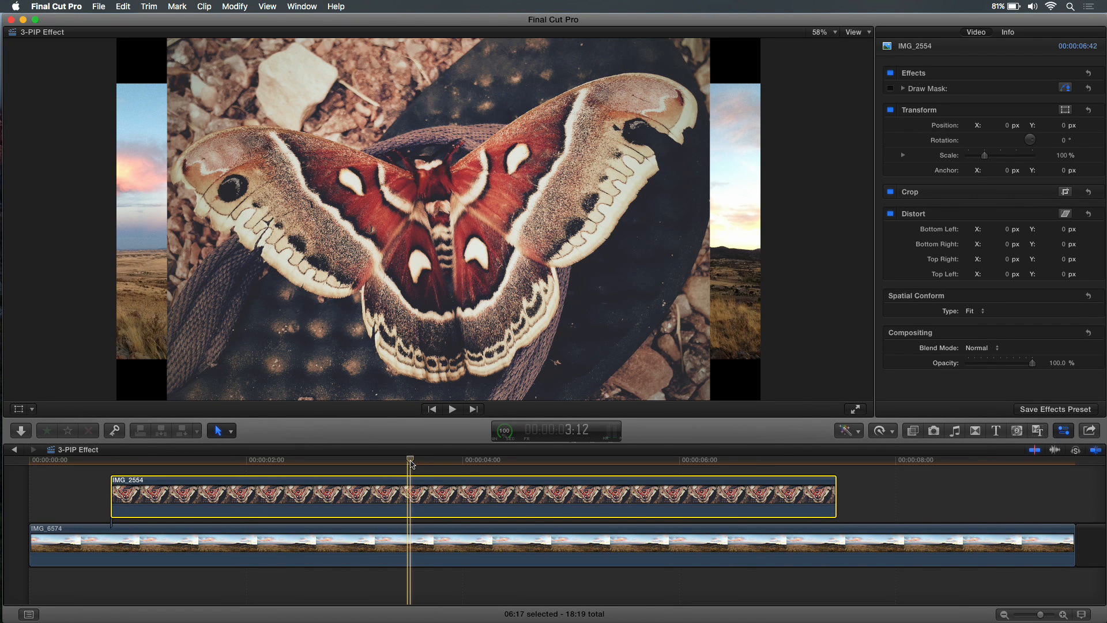
{"action": "mouse_move", "coordinate": [455, 204]}
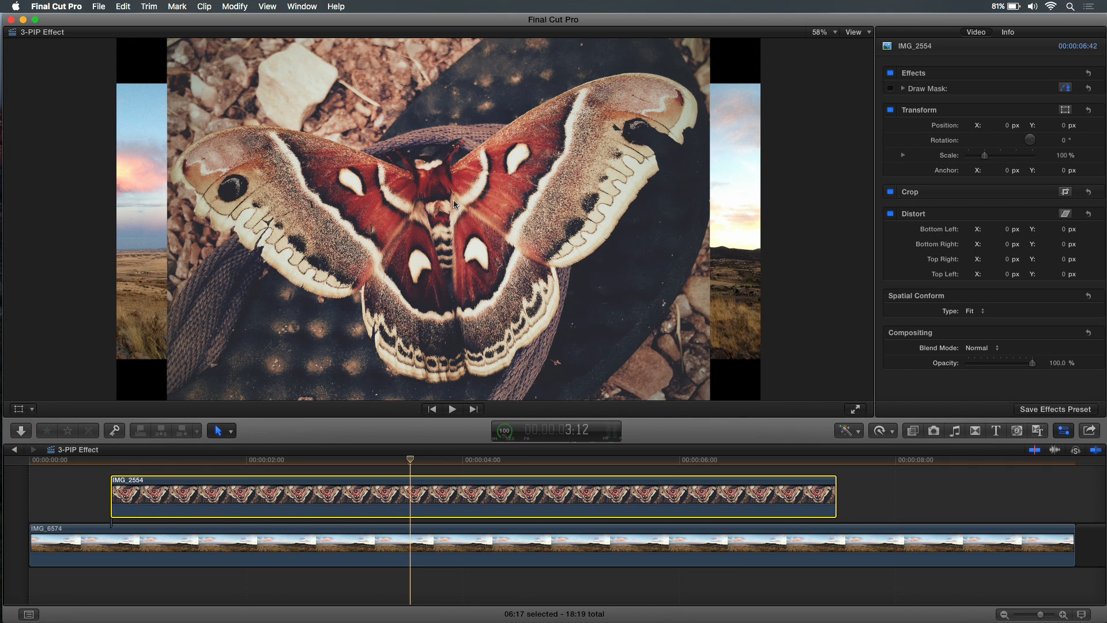
{"action": "mouse_move", "coordinate": [493, 221]}
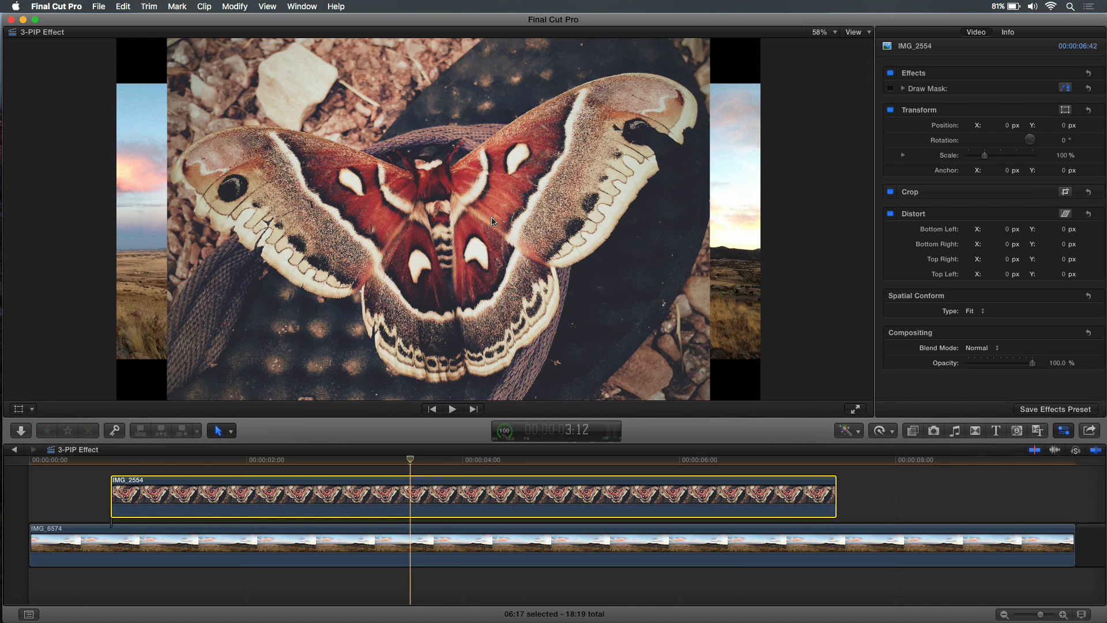
{"action": "mouse_move", "coordinate": [385, 223]}
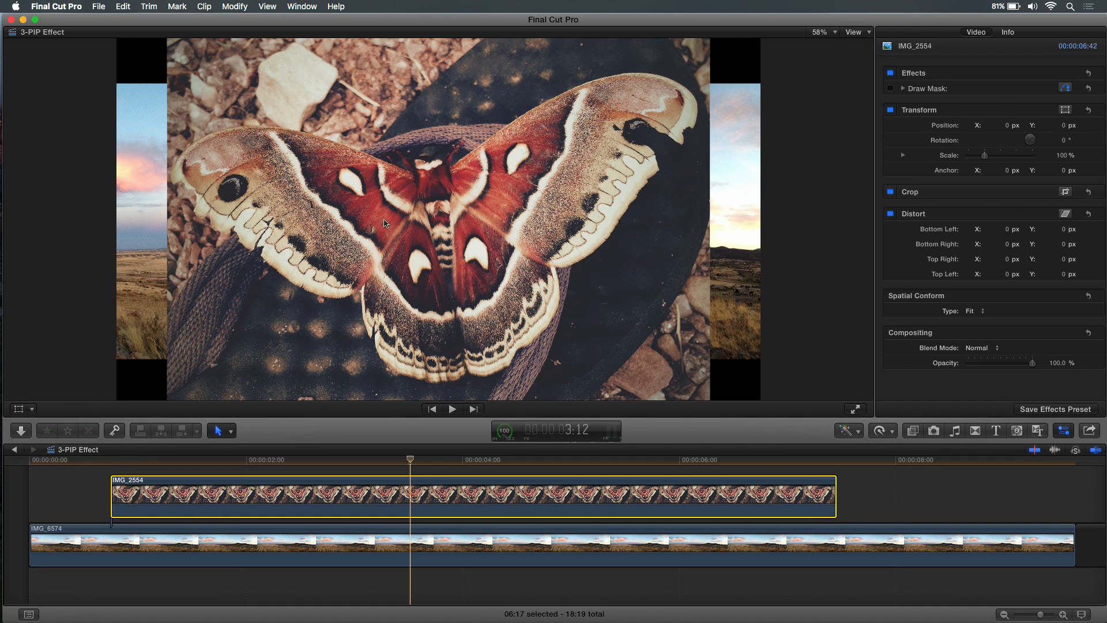
{"action": "mouse_move", "coordinate": [263, 313]}
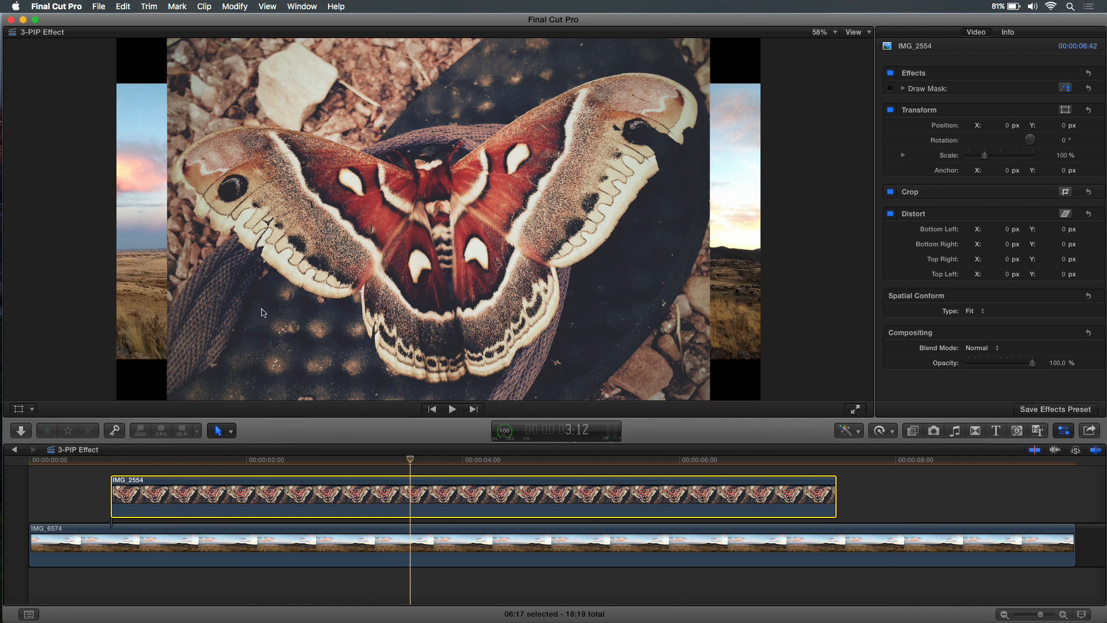
{"action": "mouse_move", "coordinate": [500, 158]}
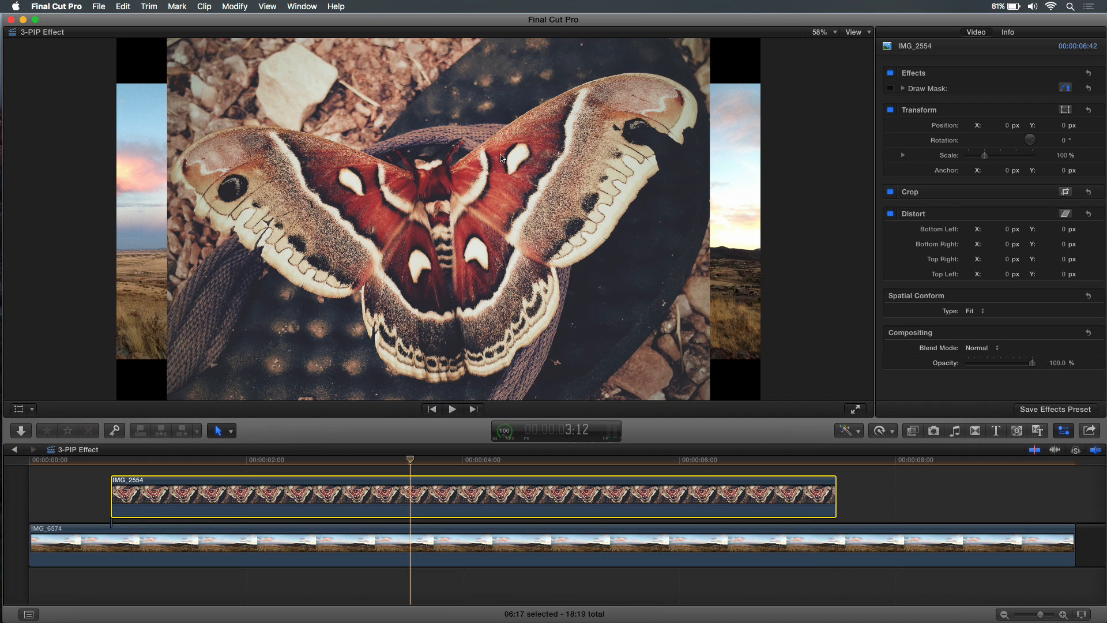
{"action": "mouse_move", "coordinate": [512, 183]}
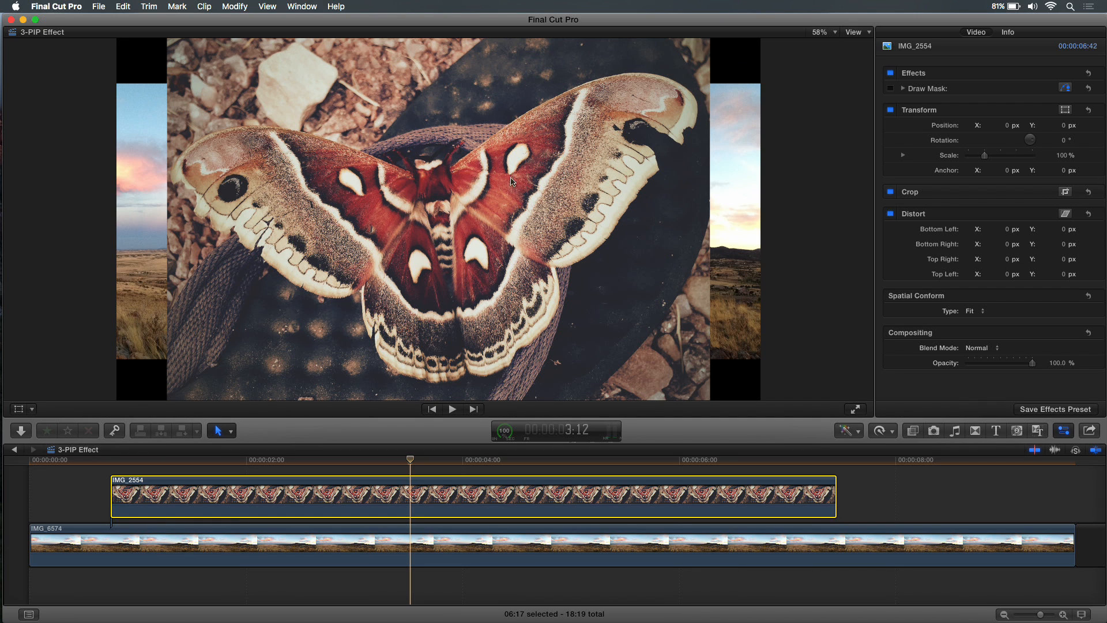
{"action": "mouse_move", "coordinate": [892, 94]}
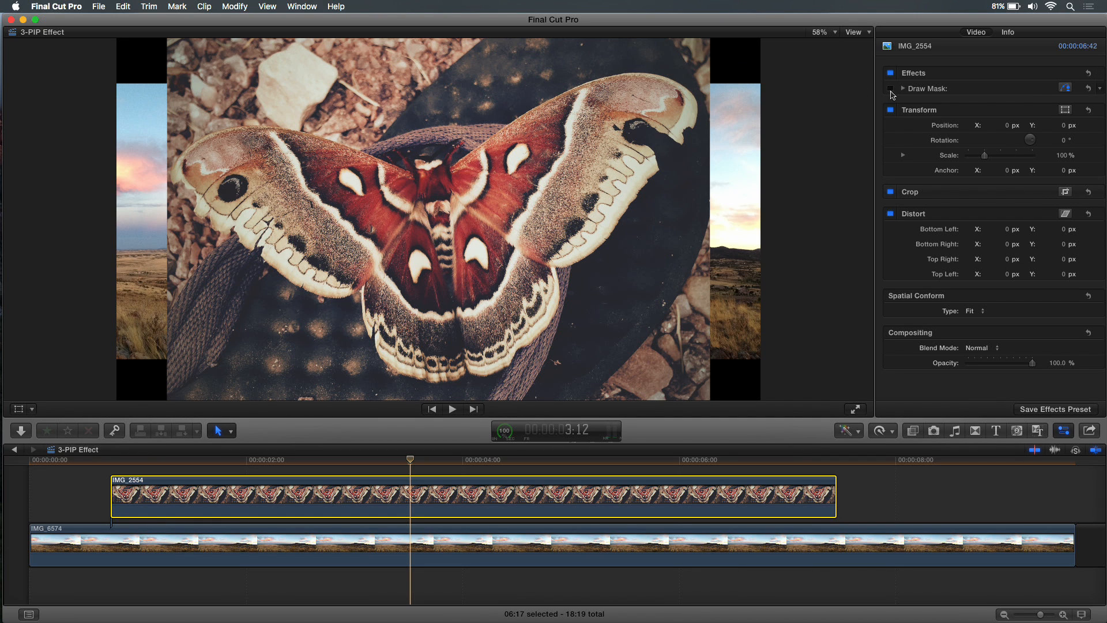
Enable Draw Mask on IMG_2554 so only the cut-out moth floats over the panorama
{"action": "left_click", "coordinate": [890, 89]}
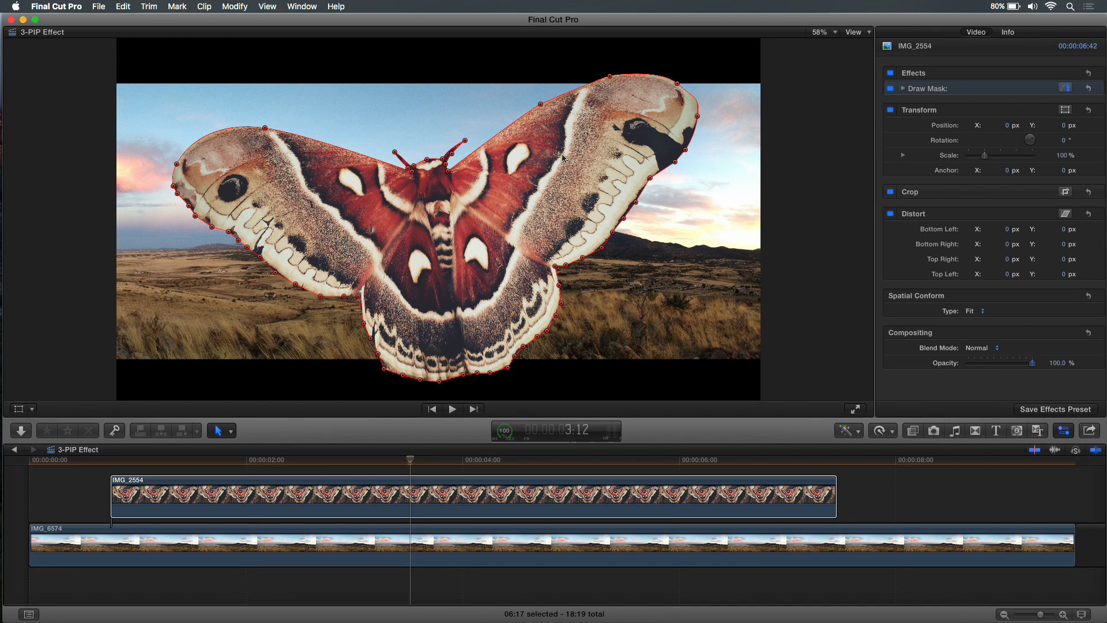
{"action": "mouse_move", "coordinate": [517, 350]}
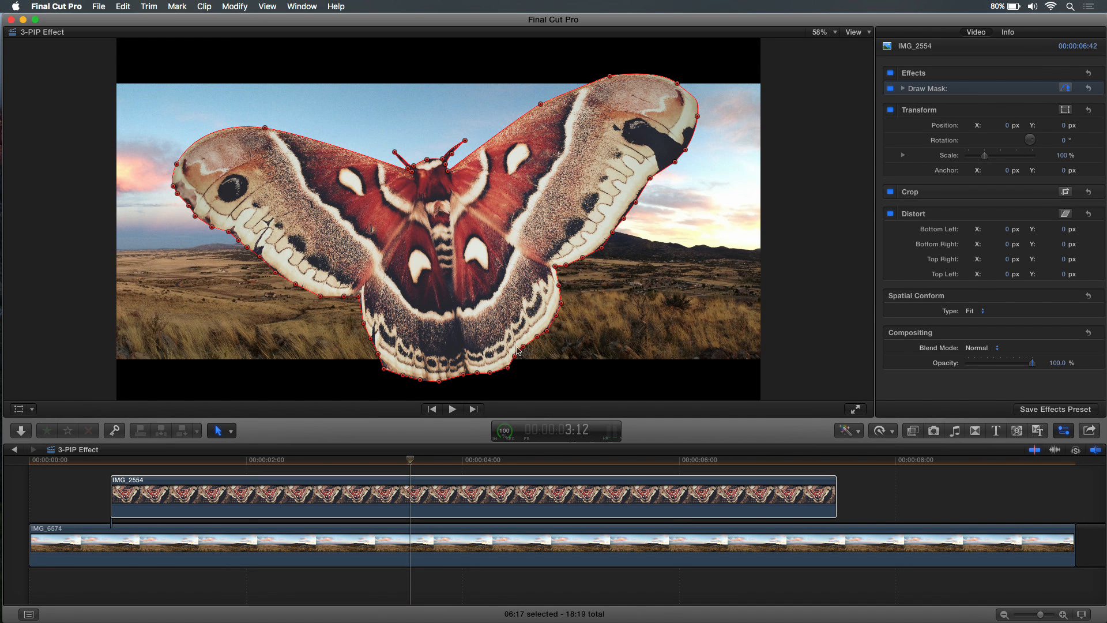
{"action": "mouse_move", "coordinate": [622, 205]}
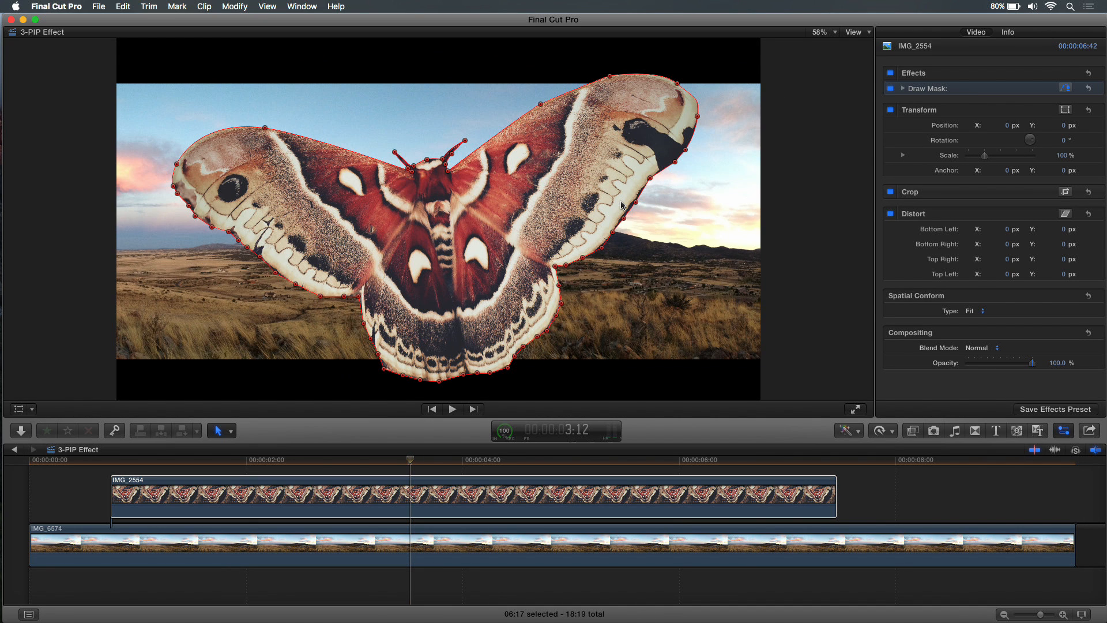
{"action": "mouse_move", "coordinate": [491, 146]}
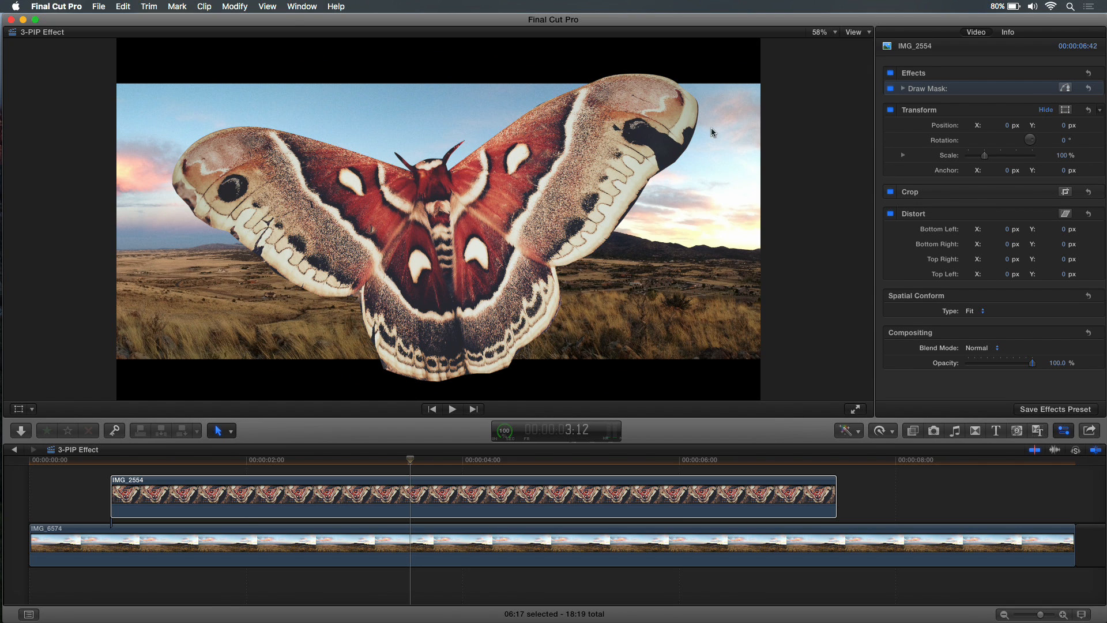
{"action": "mouse_move", "coordinate": [471, 198]}
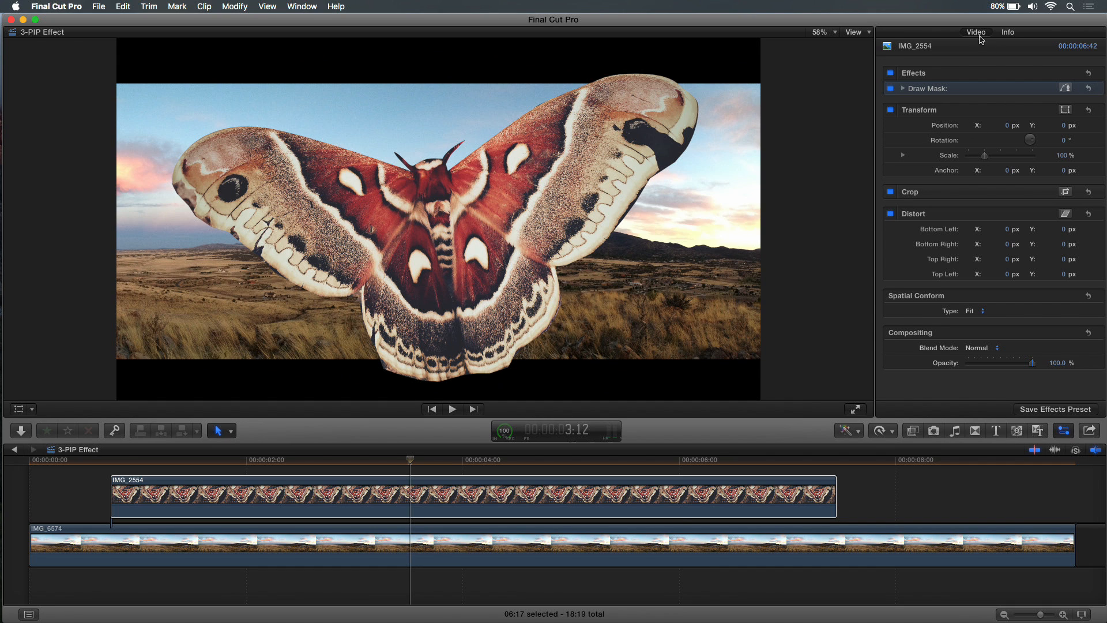
{"action": "mouse_move", "coordinate": [936, 303]}
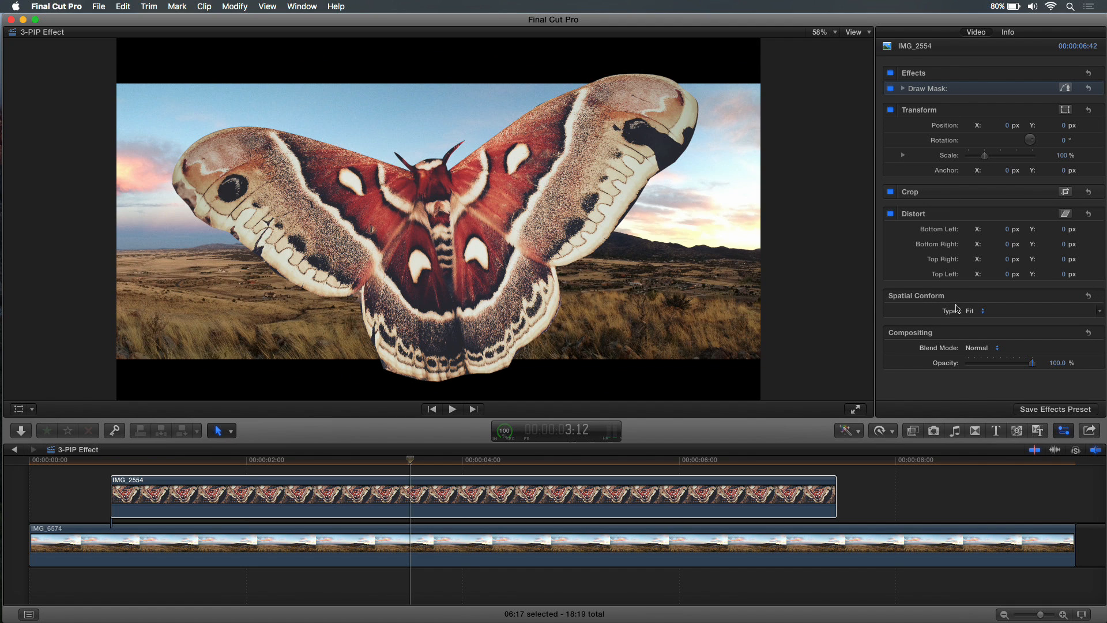
{"action": "mouse_move", "coordinate": [958, 228]}
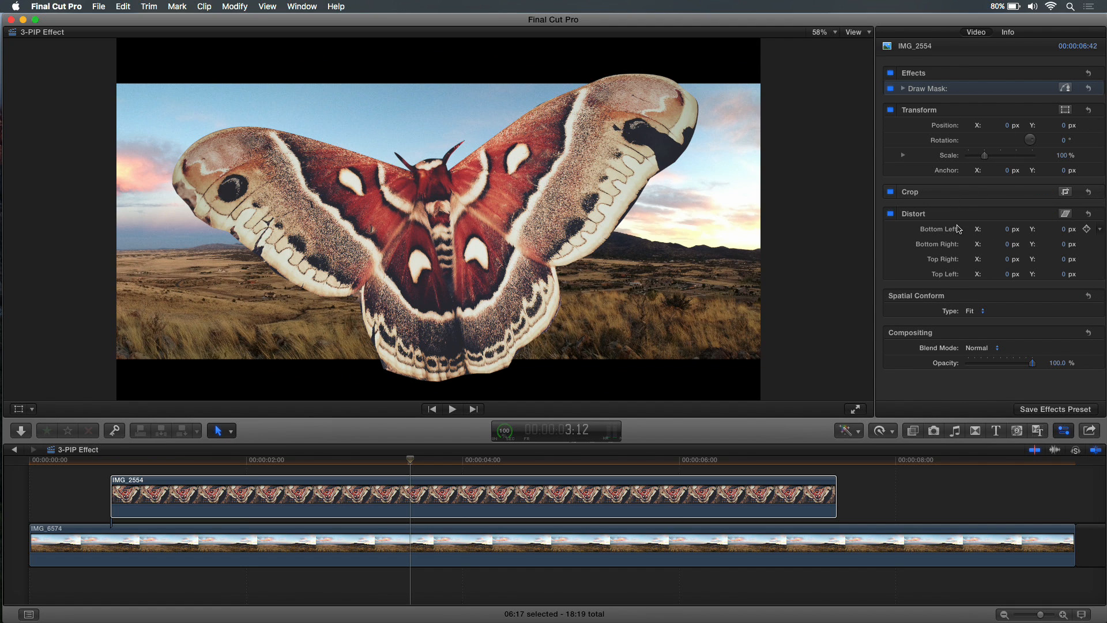
{"action": "mouse_move", "coordinate": [926, 141]}
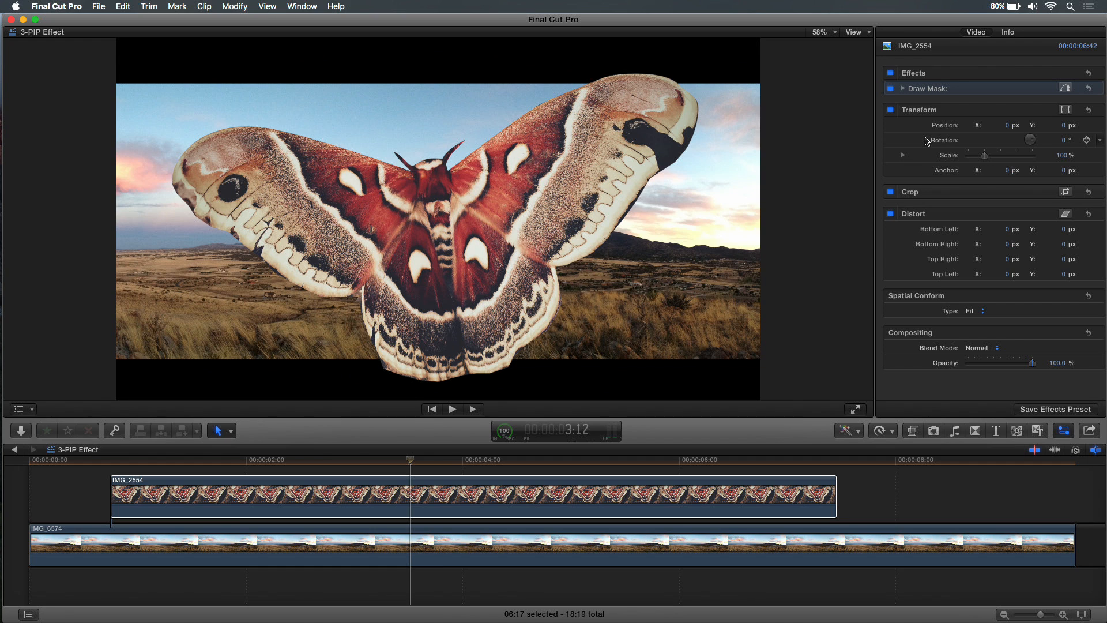
{"action": "mouse_move", "coordinate": [1001, 150]}
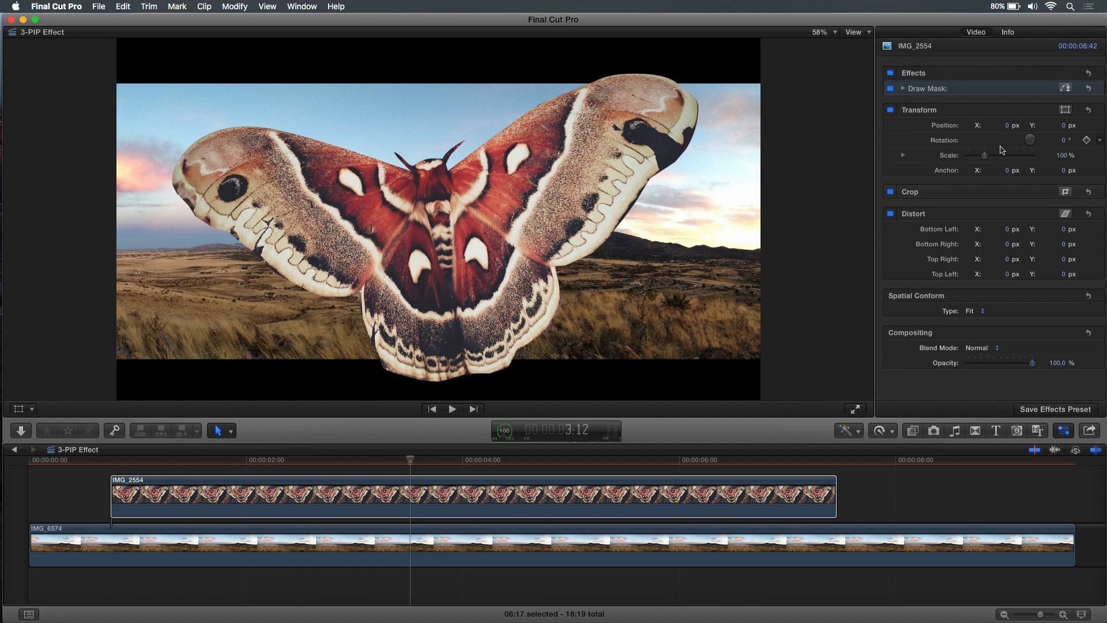
{"action": "mouse_move", "coordinate": [972, 146]}
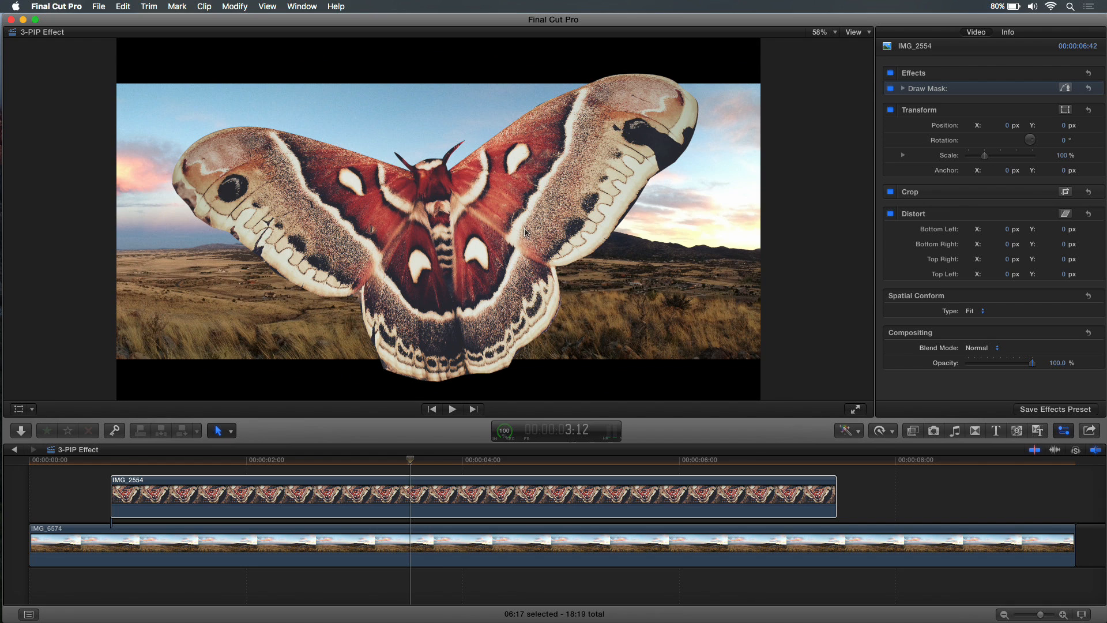
{"action": "mouse_move", "coordinate": [35, 413]}
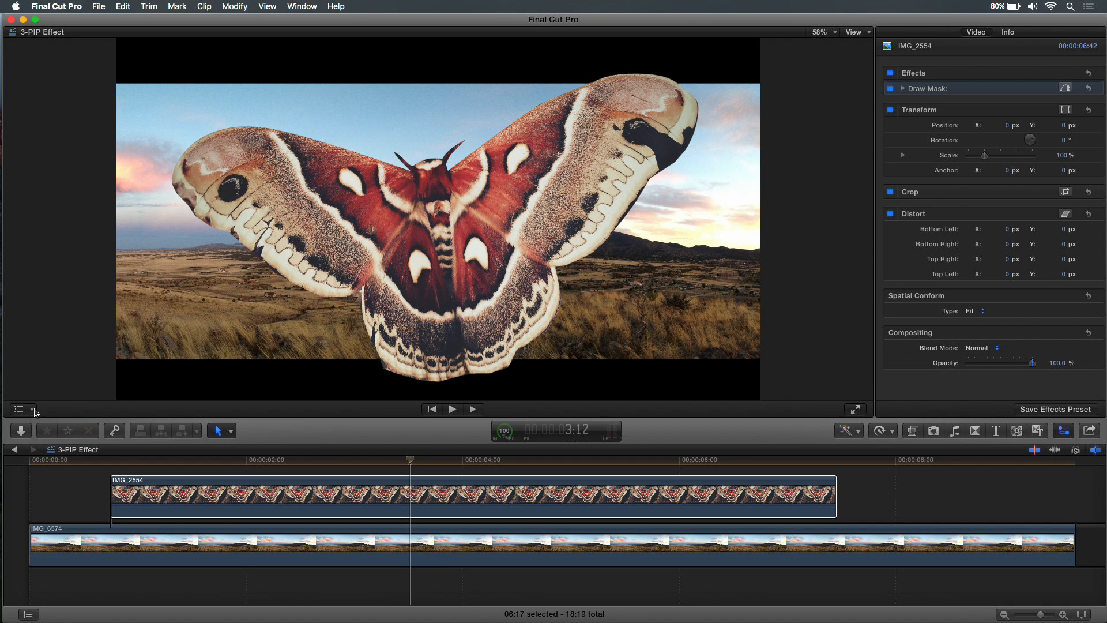
Scale the moth to about 48%, move it to the top-left corner and tilt it slightly
{"action": "left_click", "coordinate": [33, 410]}
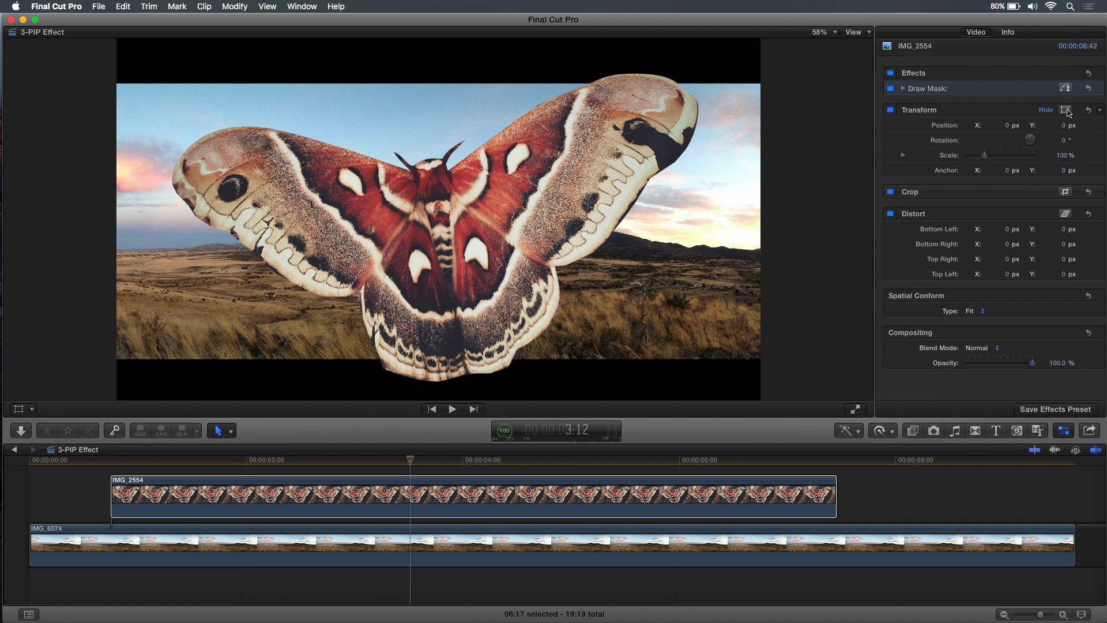
{"action": "left_click", "coordinate": [1066, 112]}
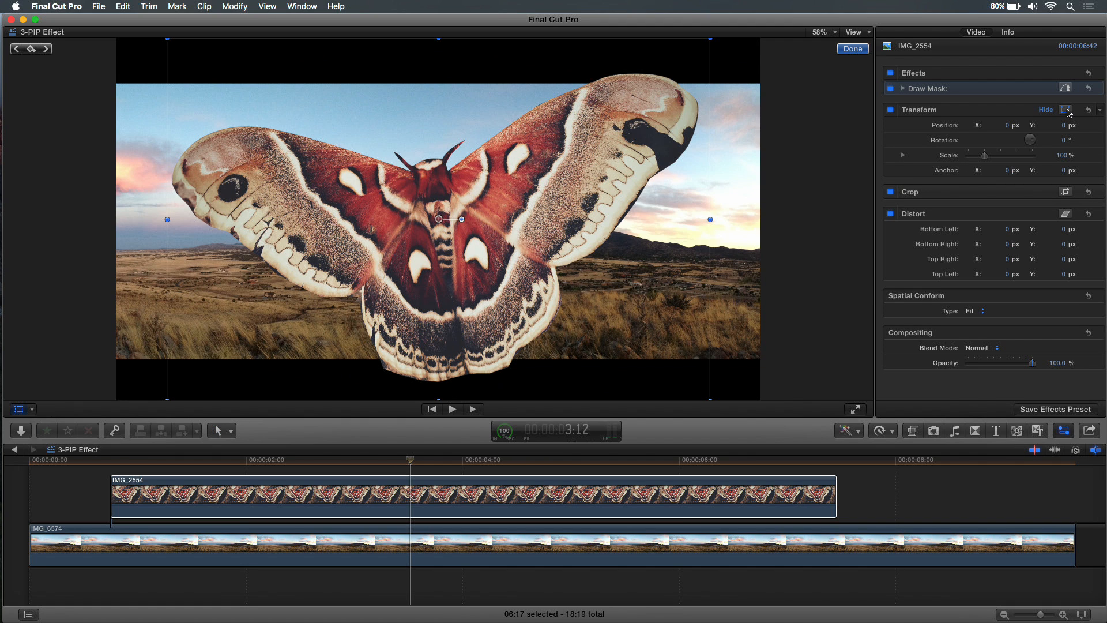
{"action": "mouse_move", "coordinate": [1025, 119]}
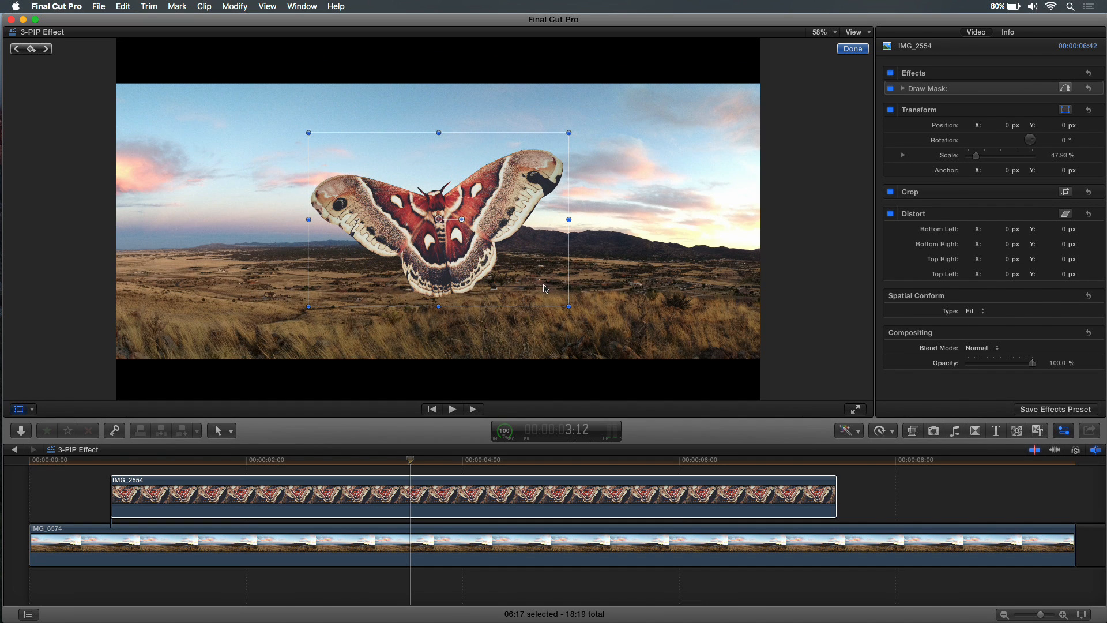
{"action": "left_click_drag", "start_coordinate": [439, 218], "coordinate": [295, 114]}
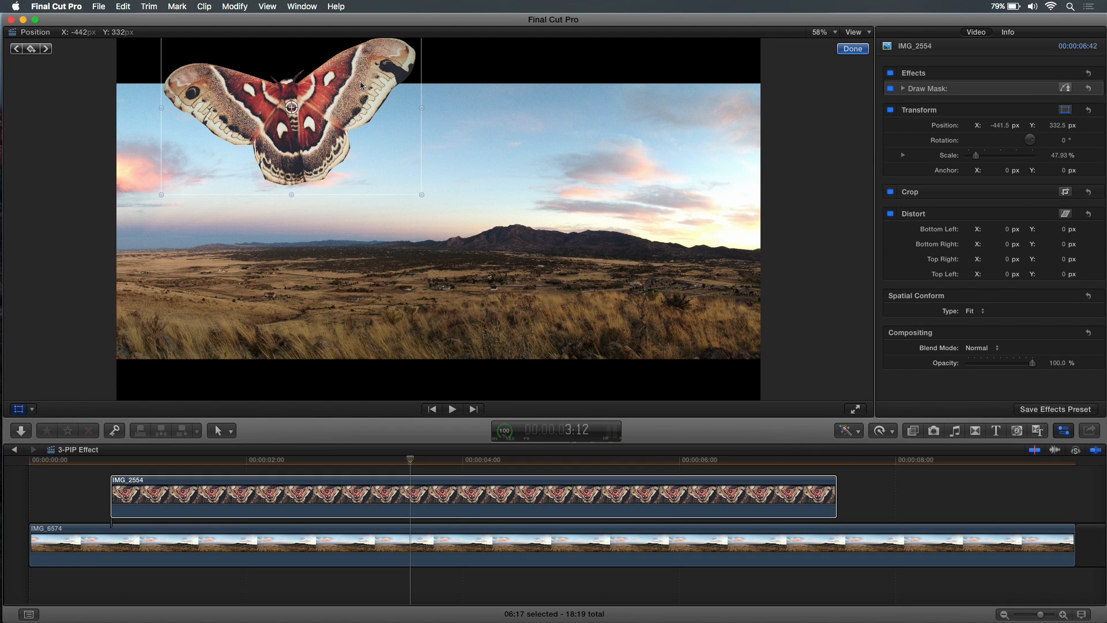
{"action": "left_click_drag", "start_coordinate": [293, 108], "coordinate": [309, 111]}
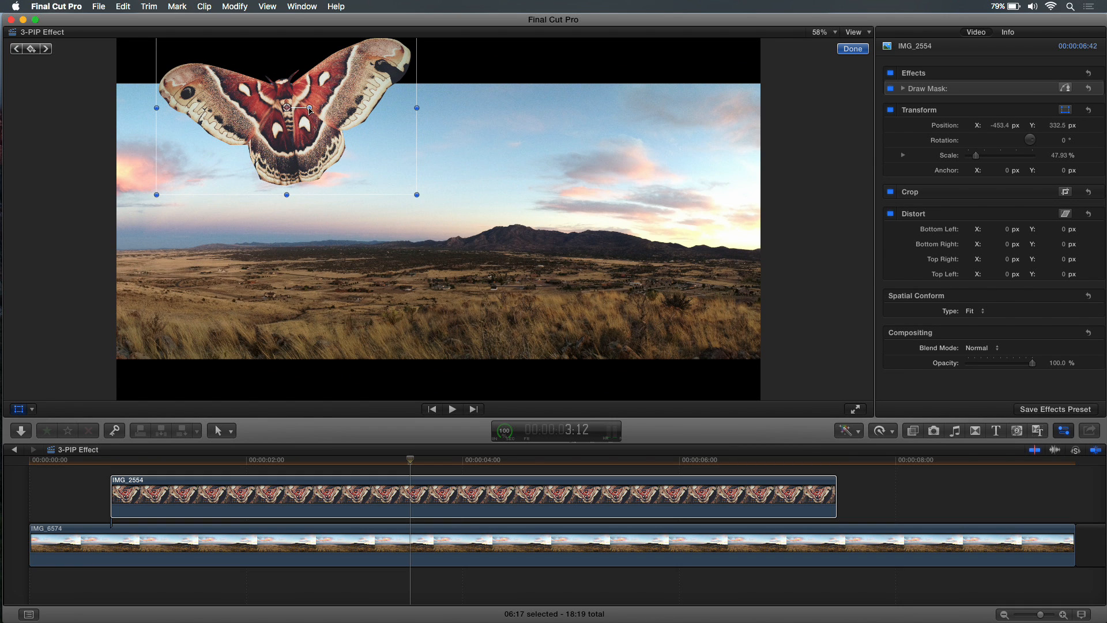
{"action": "left_click_drag", "start_coordinate": [417, 107], "coordinate": [323, 109]}
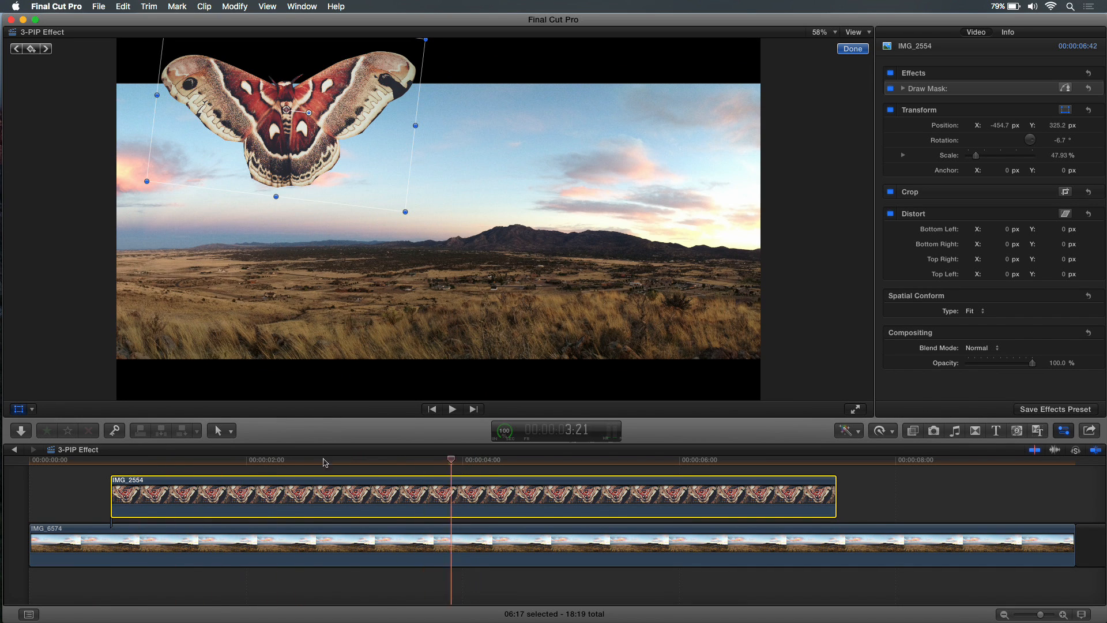
Park the playhead near 2:02 and show the Blurs category in the Transitions browser
{"action": "left_click", "coordinate": [360, 460]}
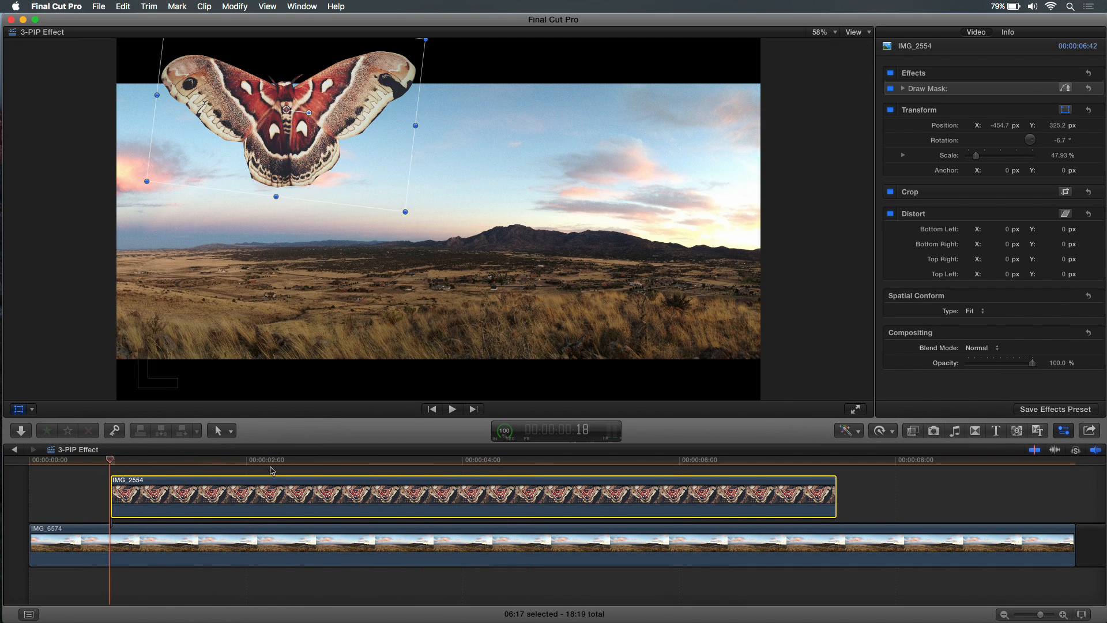
{"action": "left_click", "coordinate": [387, 460]}
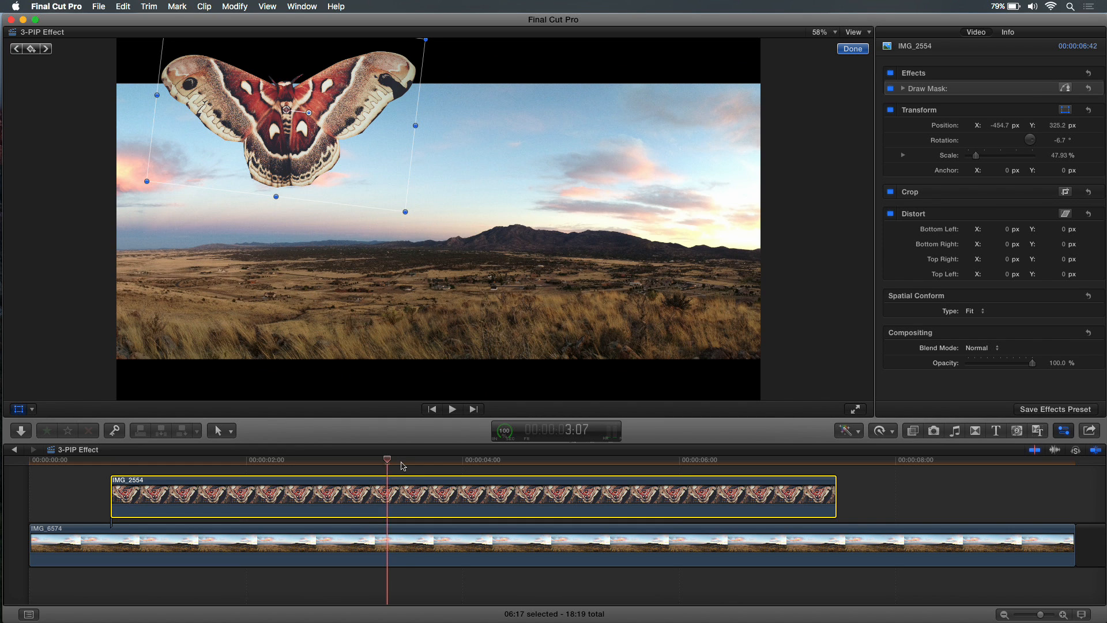
{"action": "left_click", "coordinate": [402, 459]}
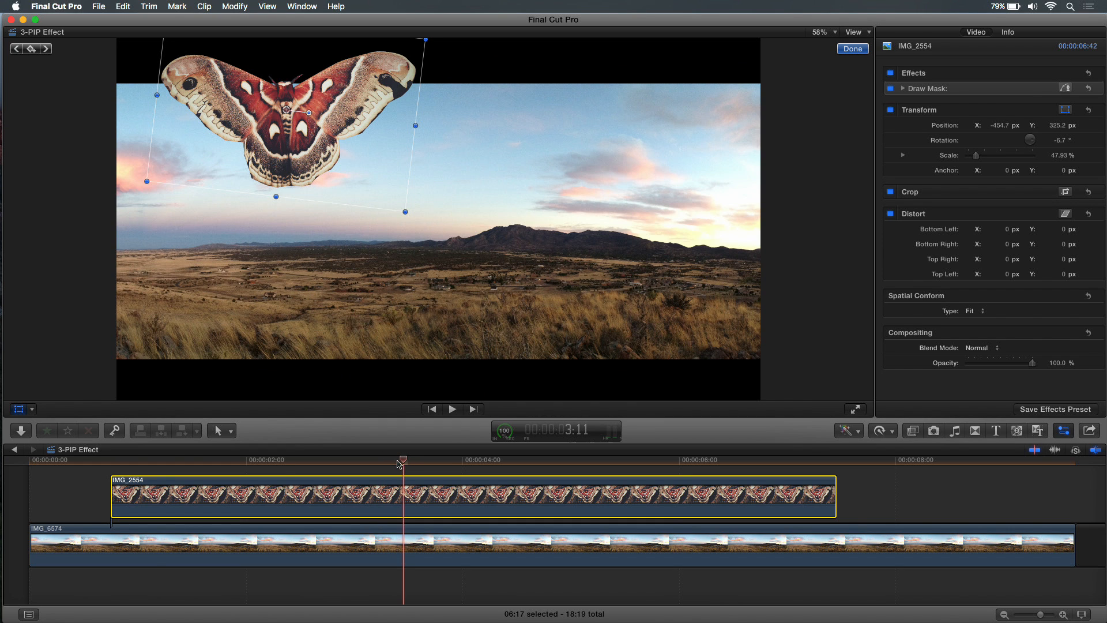
{"action": "left_click", "coordinate": [257, 459]}
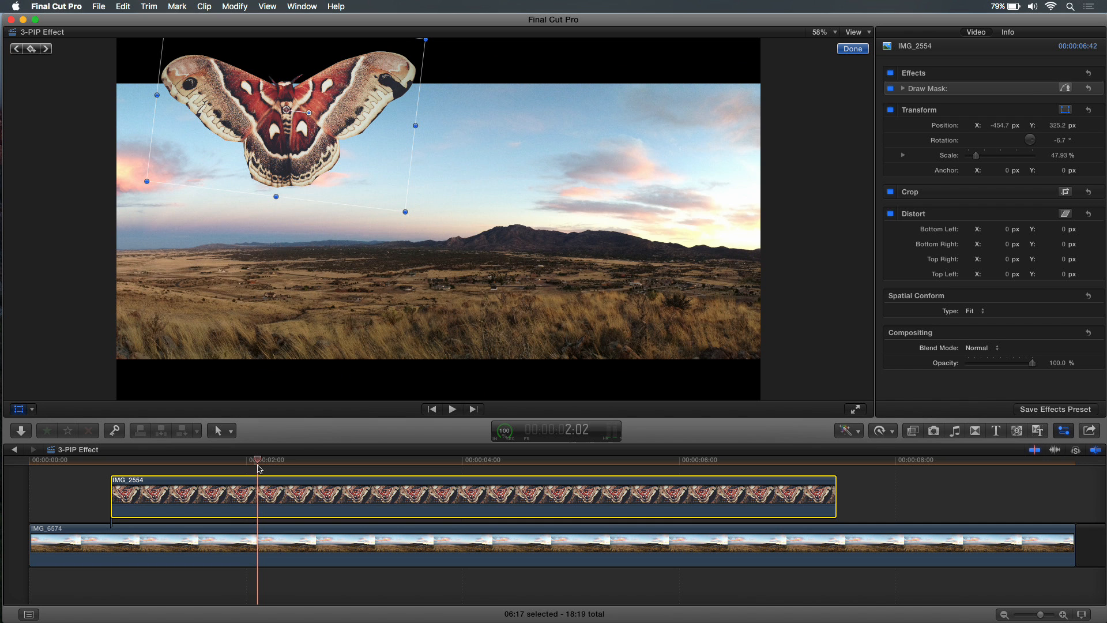
{"action": "left_click", "coordinate": [976, 430]}
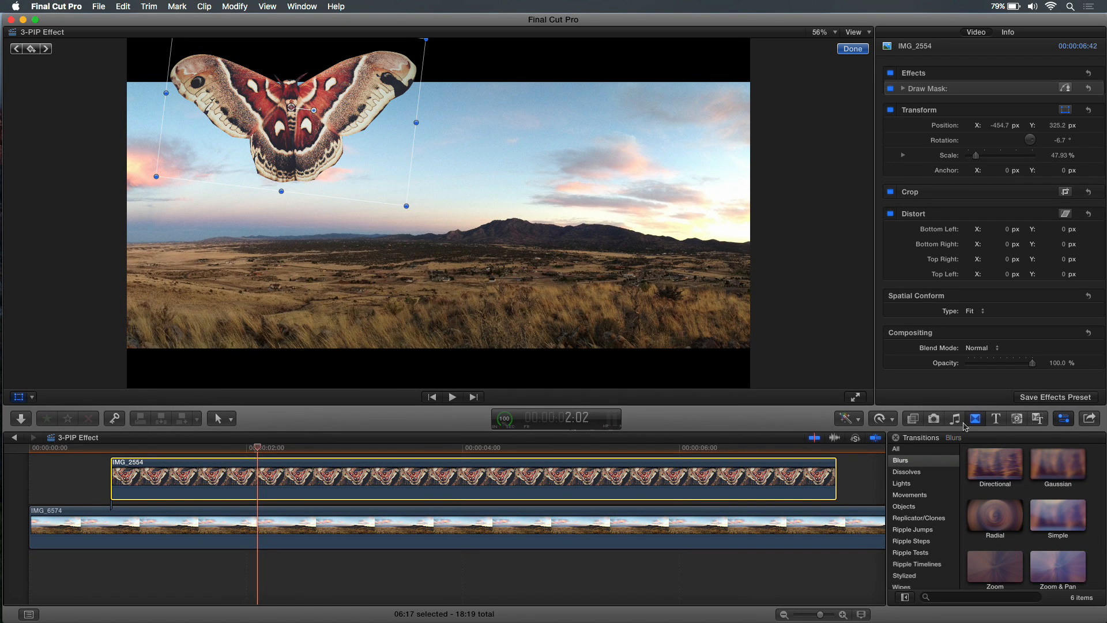
{"action": "mouse_move", "coordinate": [923, 500]}
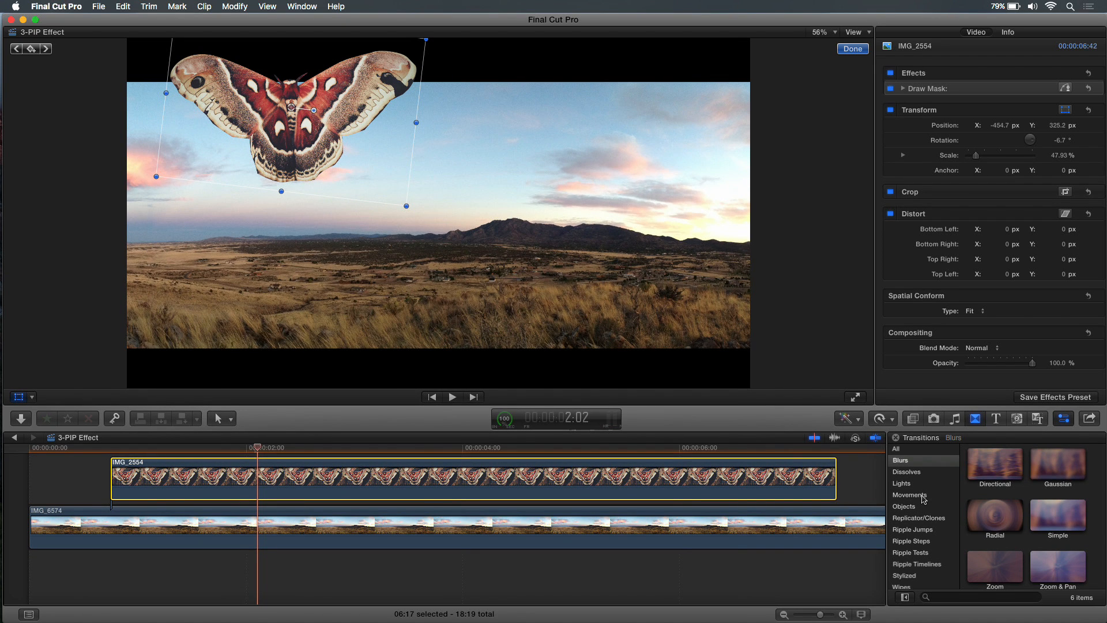
Browse the Movements transitions down to Scale for both ends of the IMG_2554 clip
{"action": "left_click", "coordinate": [910, 494]}
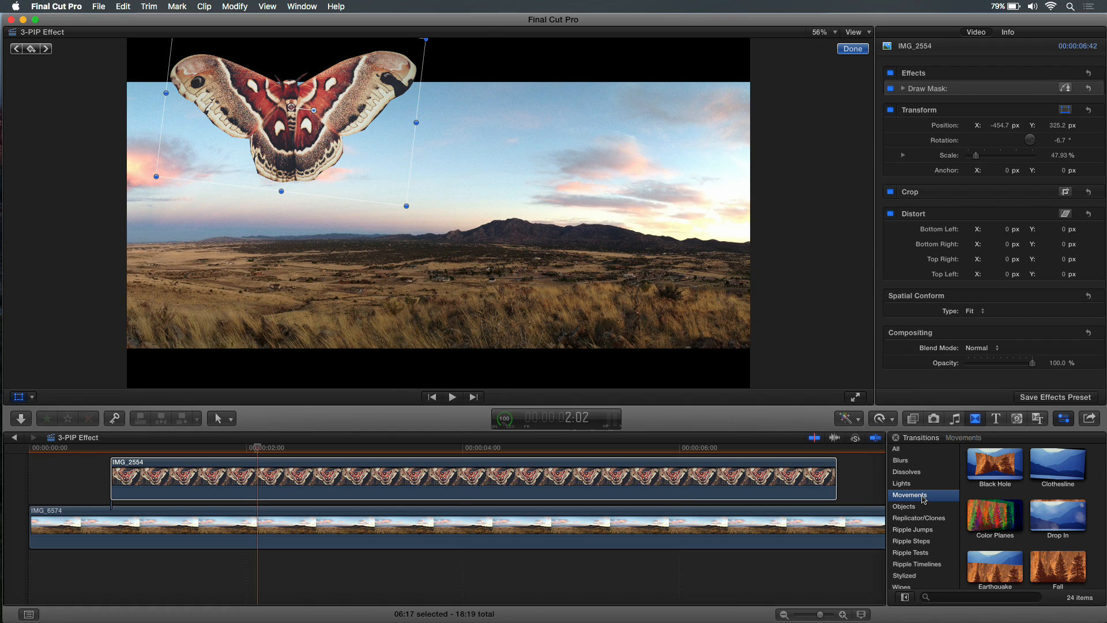
{"action": "scroll", "scroll_direction": "down", "scroll_amount": 3}
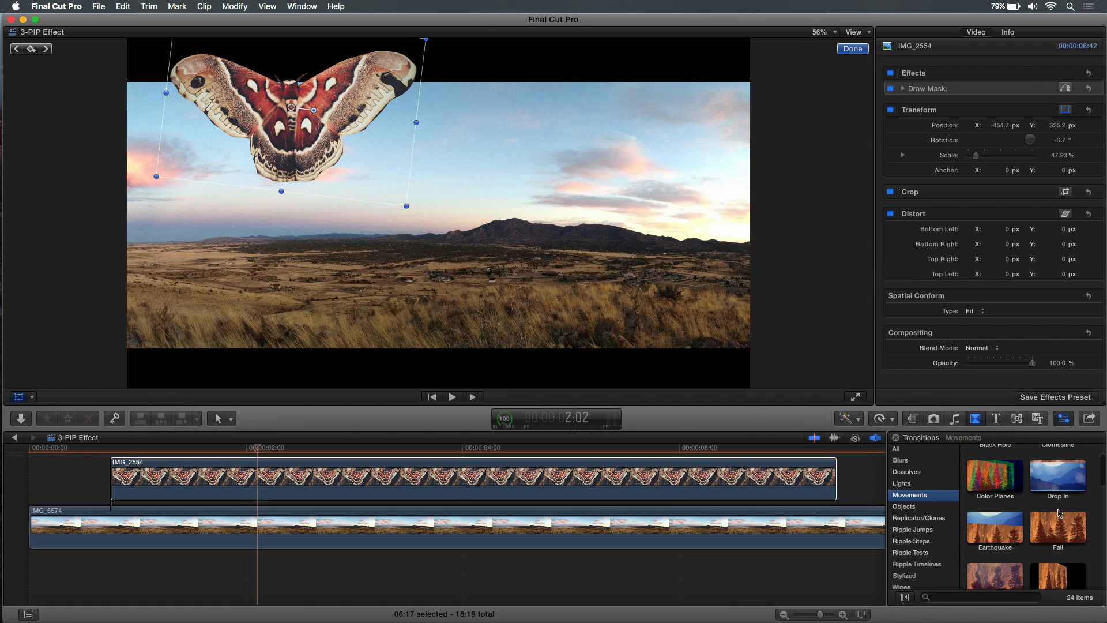
{"action": "scroll", "scroll_direction": "down", "scroll_amount": 3}
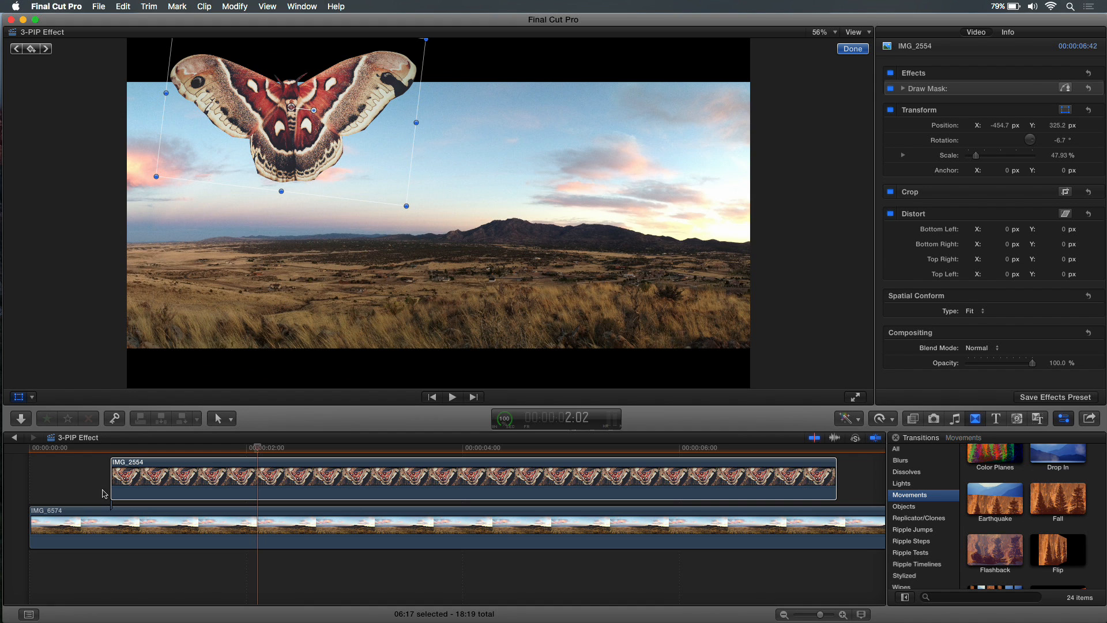
{"action": "mouse_move", "coordinate": [869, 608]}
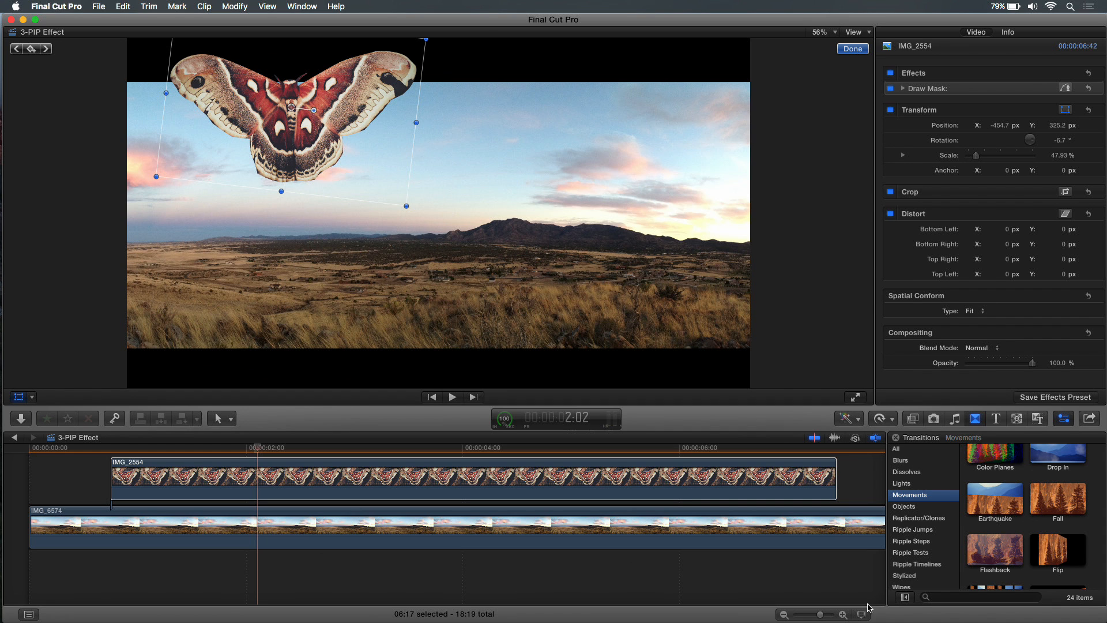
{"action": "scroll", "scroll_direction": "down", "scroll_amount": 3}
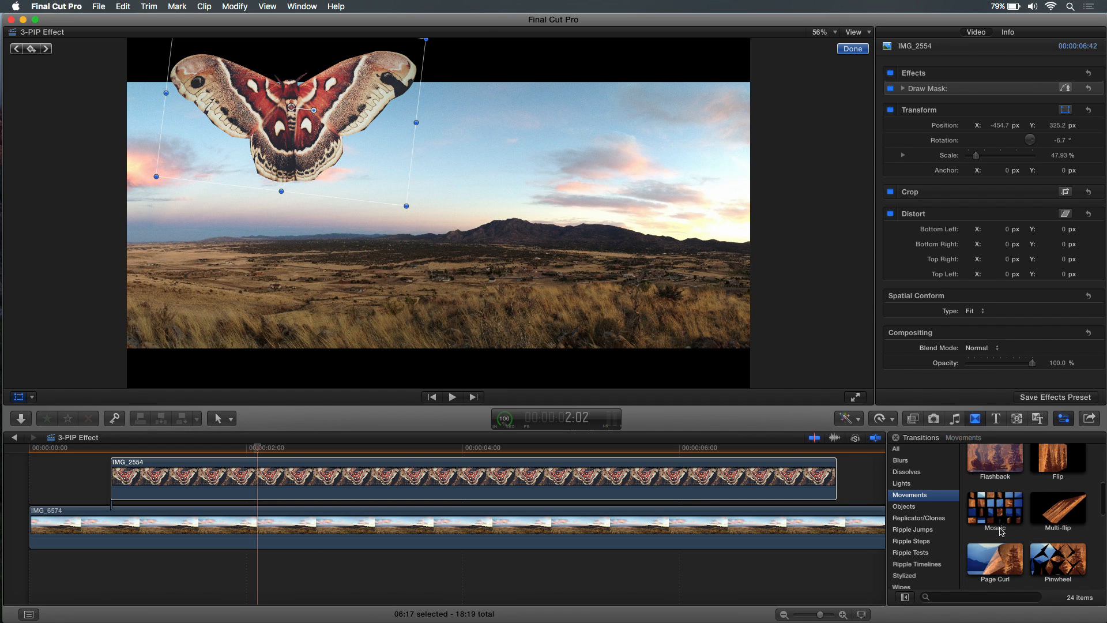
{"action": "scroll", "scroll_direction": "down", "scroll_amount": 3}
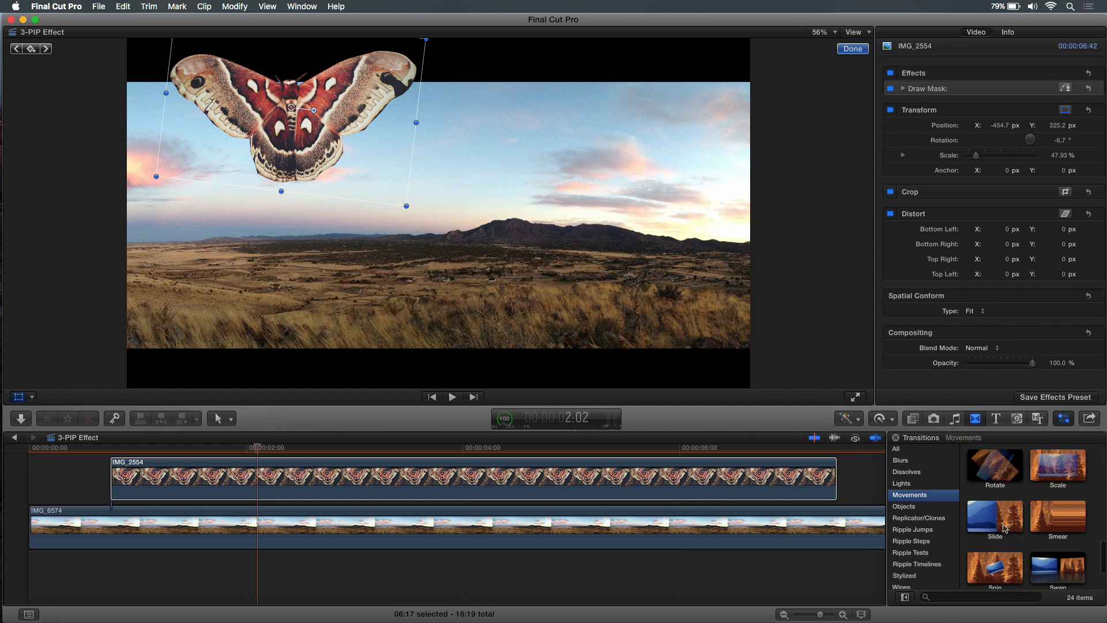
{"action": "mouse_move", "coordinate": [1058, 471]}
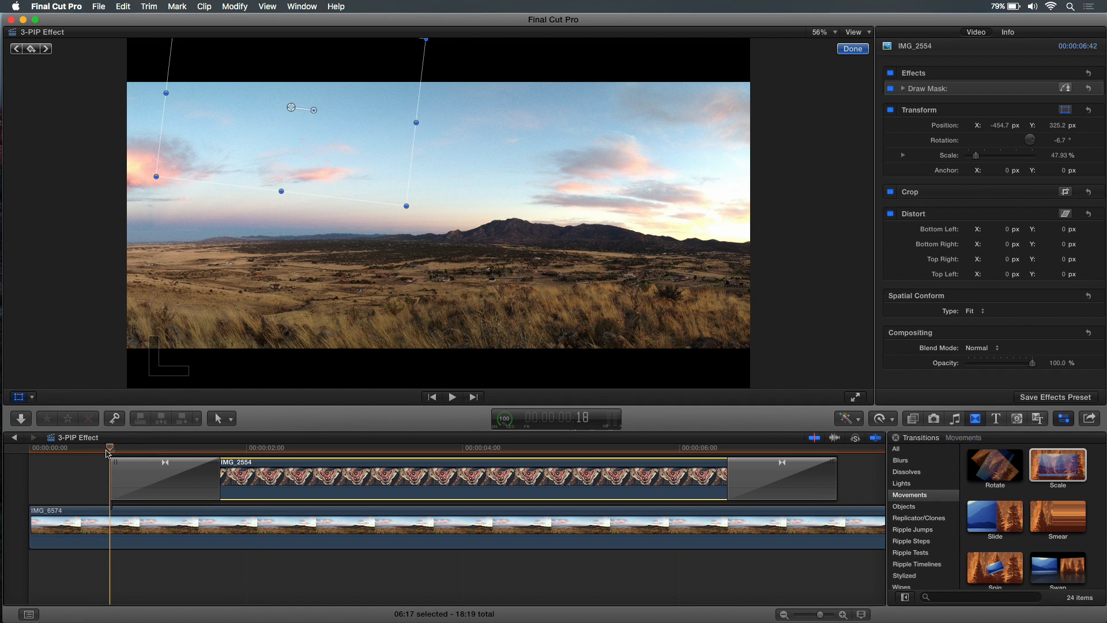
Set the moth's ending Scale transition direction to Out and preview the result
{"action": "left_click", "coordinate": [452, 396]}
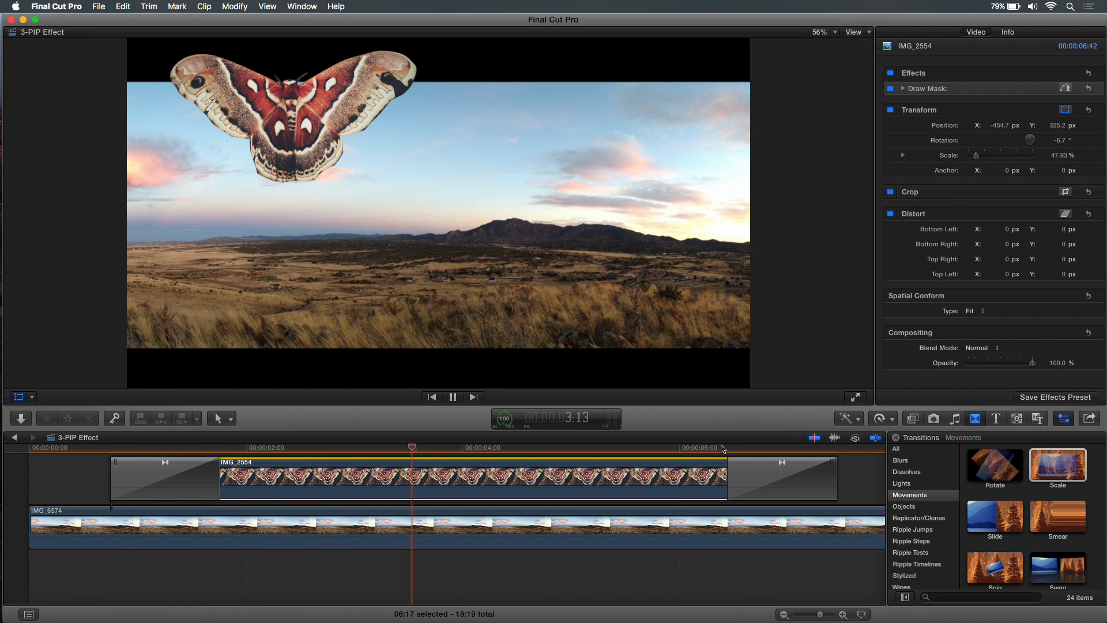
{"action": "left_click", "coordinate": [793, 447]}
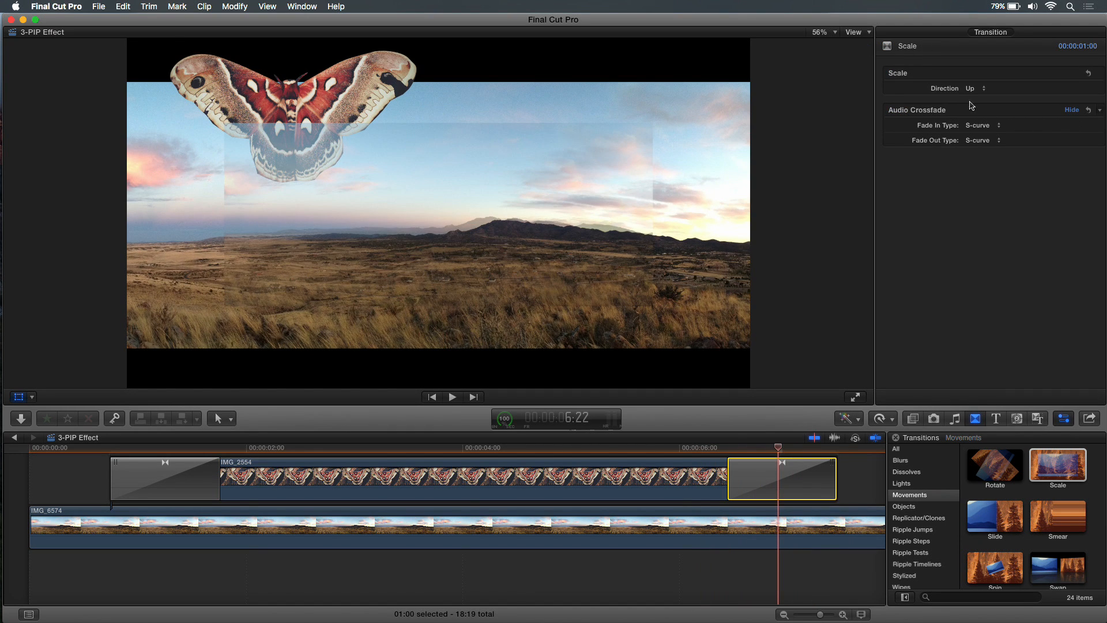
{"action": "left_click", "coordinate": [975, 88]}
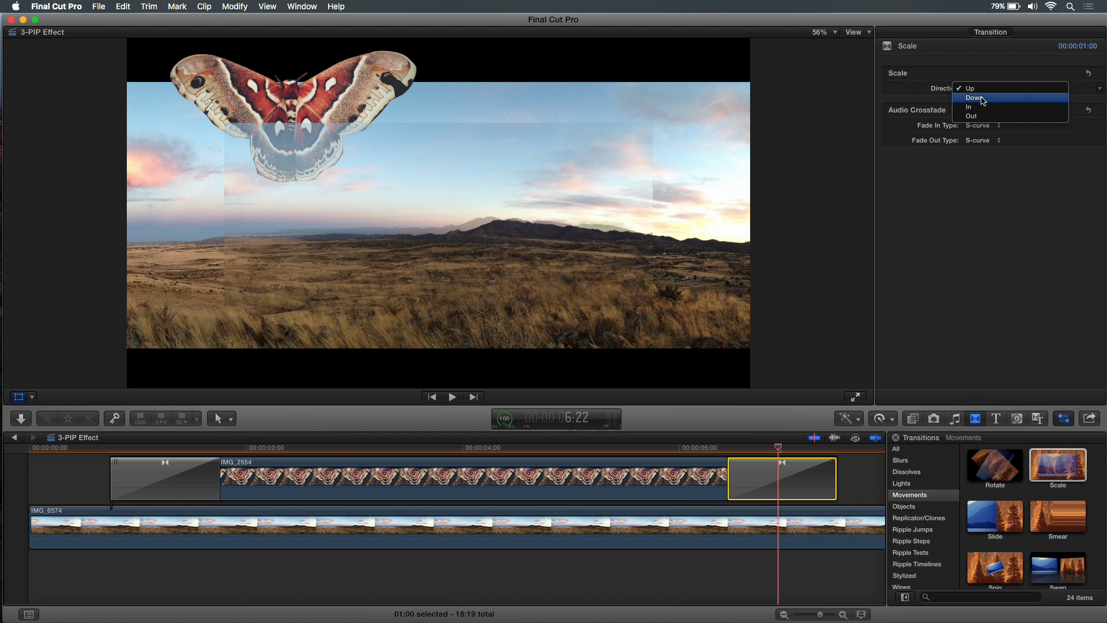
{"action": "left_click", "coordinate": [969, 88]}
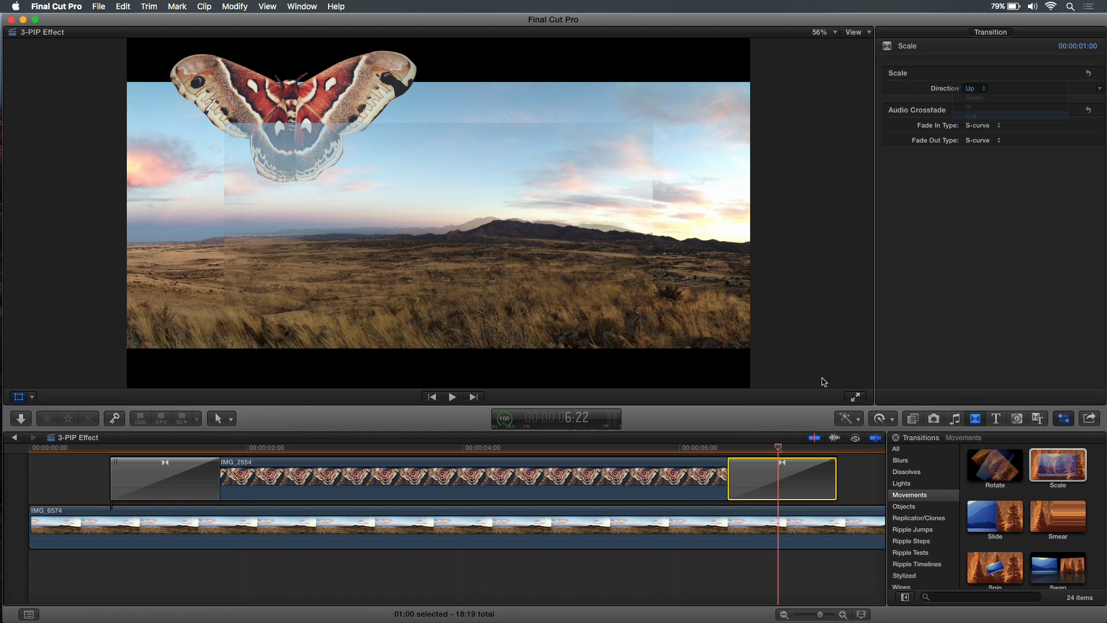
{"action": "left_click", "coordinate": [971, 115]}
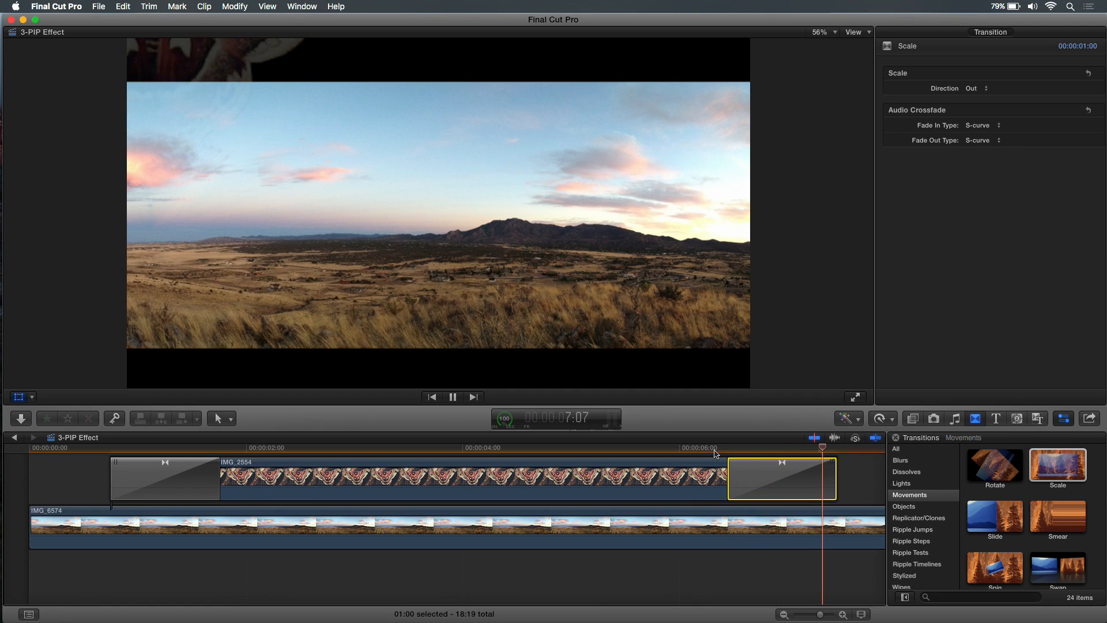
{"action": "left_click", "coordinate": [452, 395]}
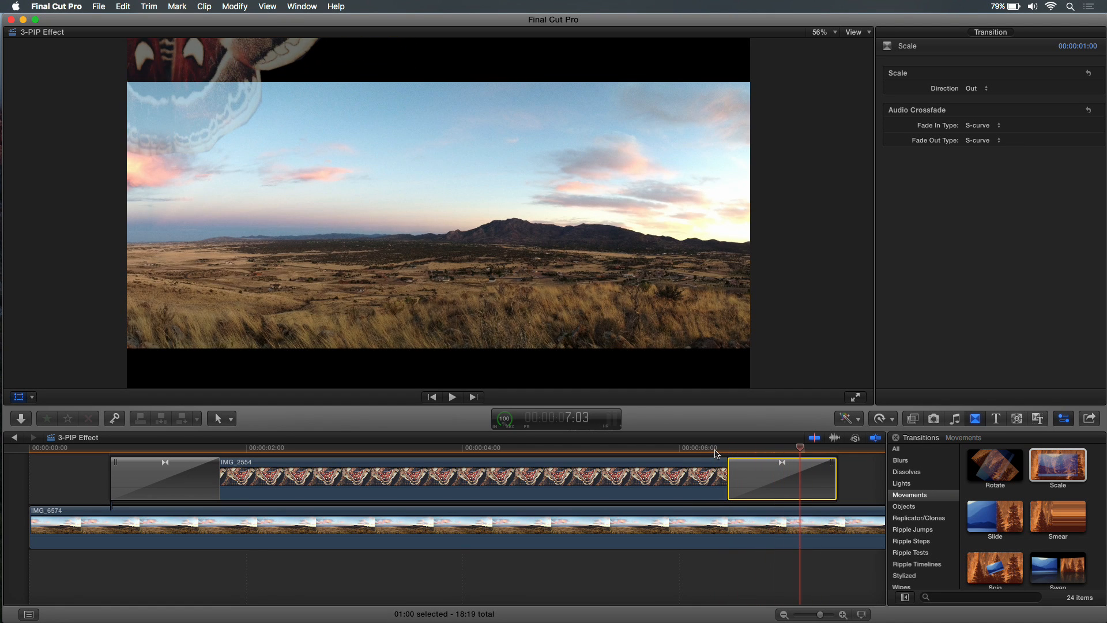
{"action": "mouse_move", "coordinate": [1056, 474]}
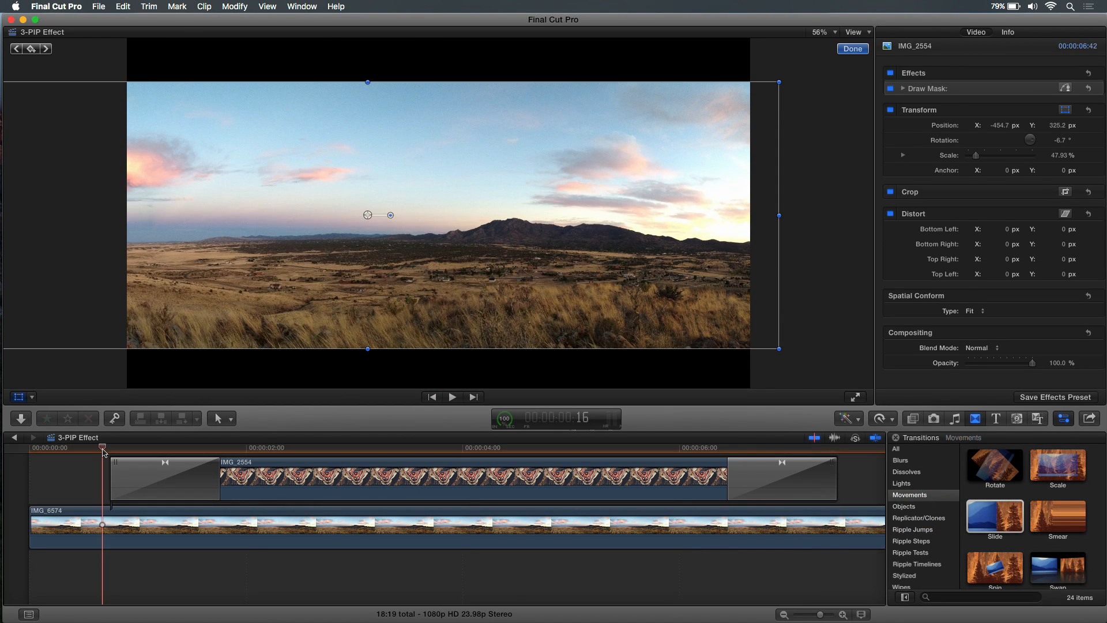
Set the moth's closing Slide transition to Slide Out with direction Left
{"action": "left_click", "coordinate": [451, 396]}
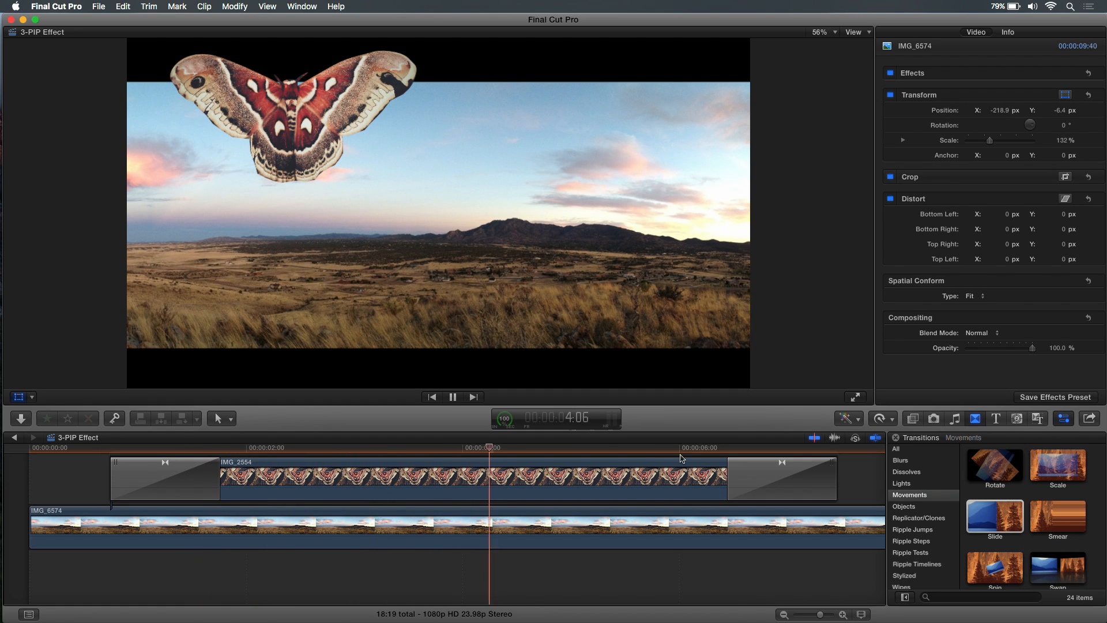
{"action": "left_click", "coordinate": [685, 448]}
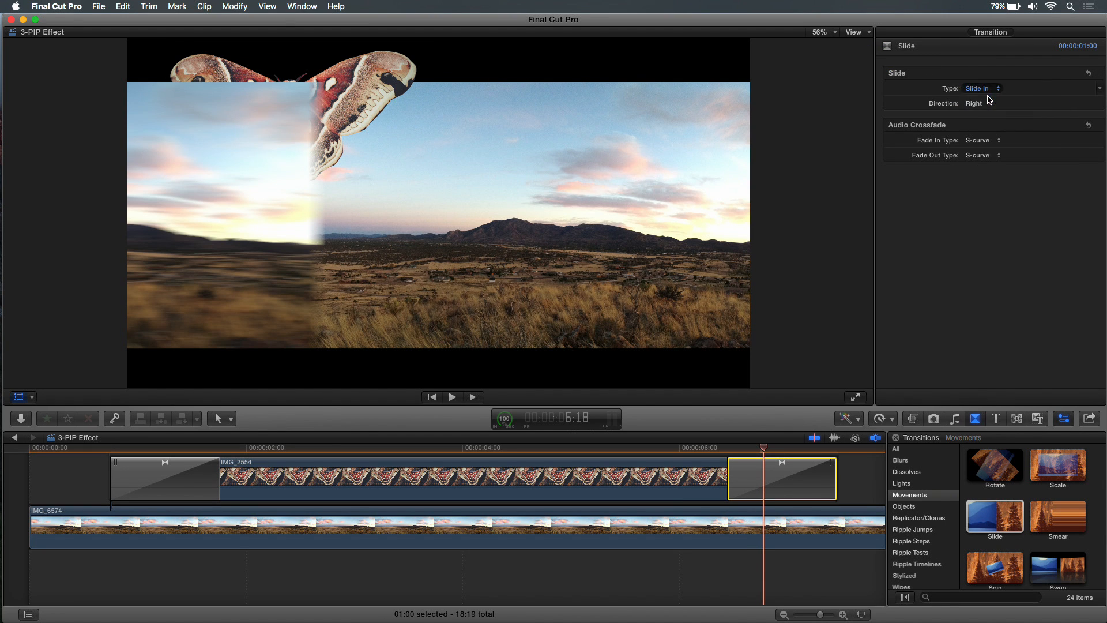
{"action": "left_click", "coordinate": [982, 88]}
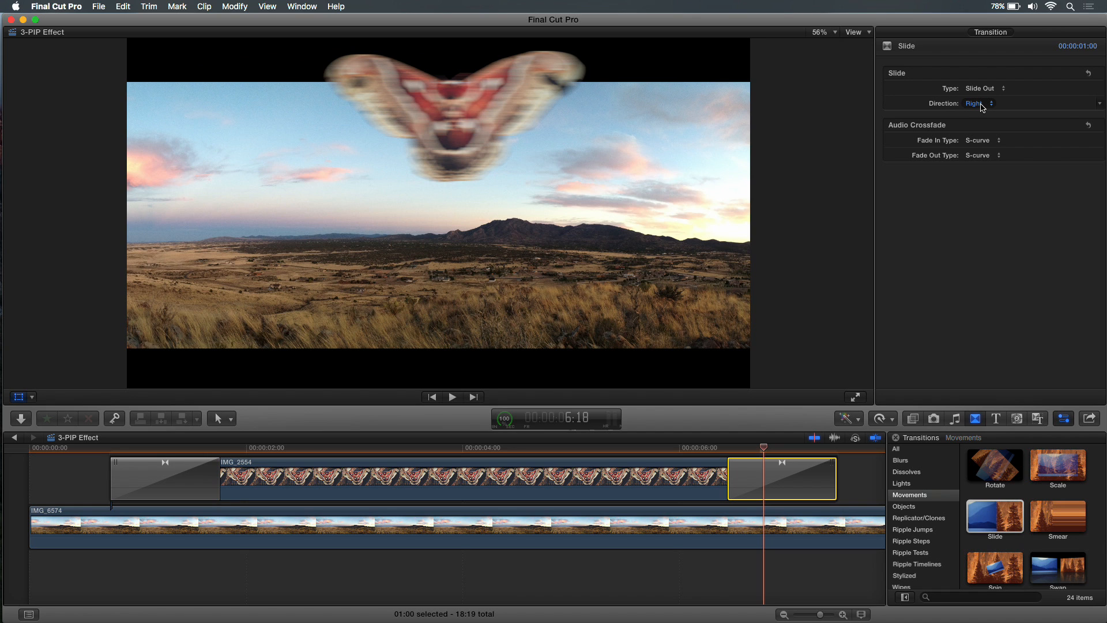
{"action": "left_click", "coordinate": [981, 102]}
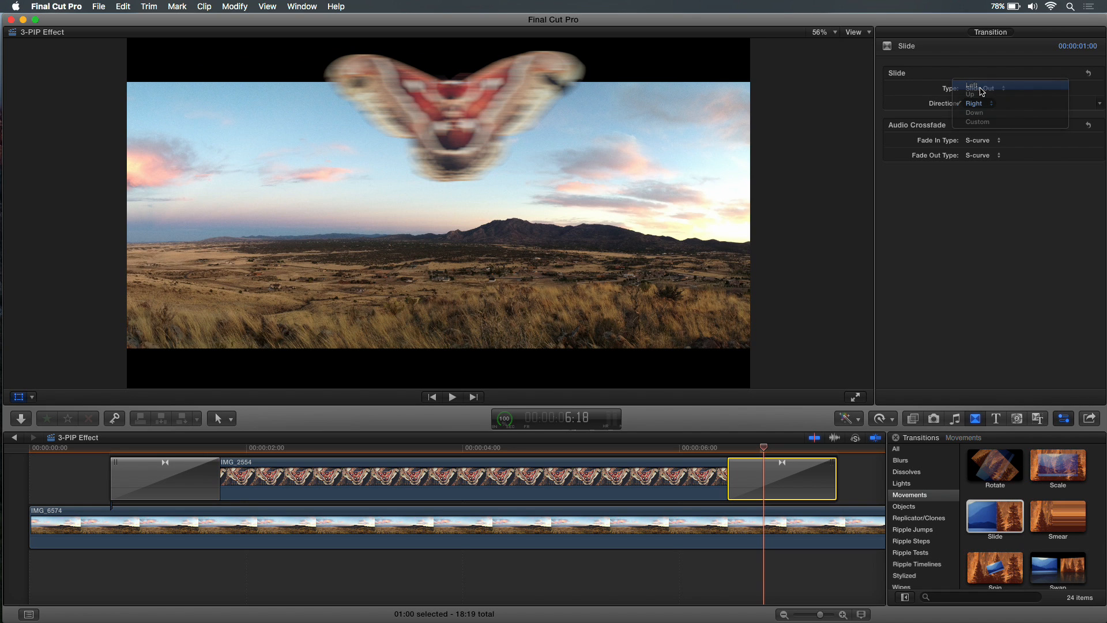
{"action": "left_click", "coordinate": [978, 87]}
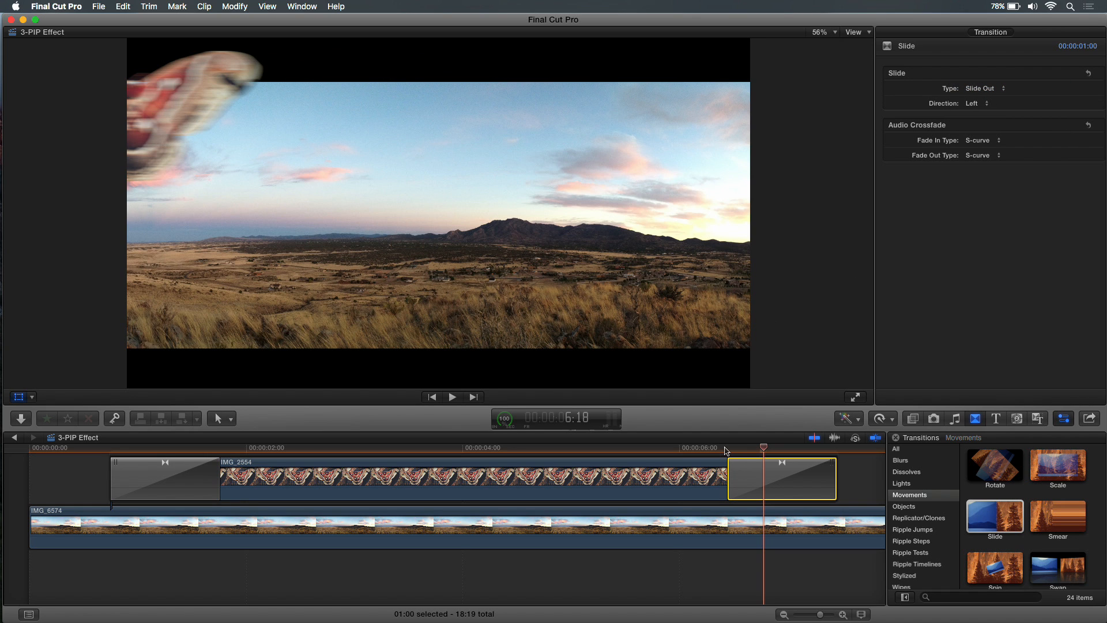
{"action": "left_click", "coordinate": [109, 447]}
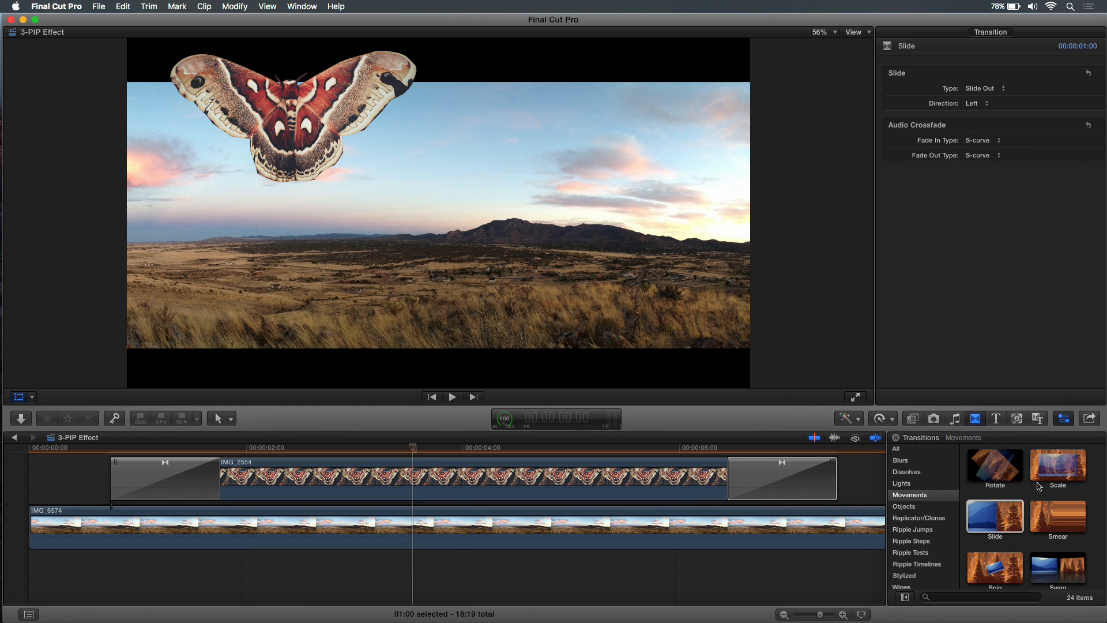
Apply the Radial blur transition to the start of the IMG_2554 clip
{"action": "left_click", "coordinate": [901, 460]}
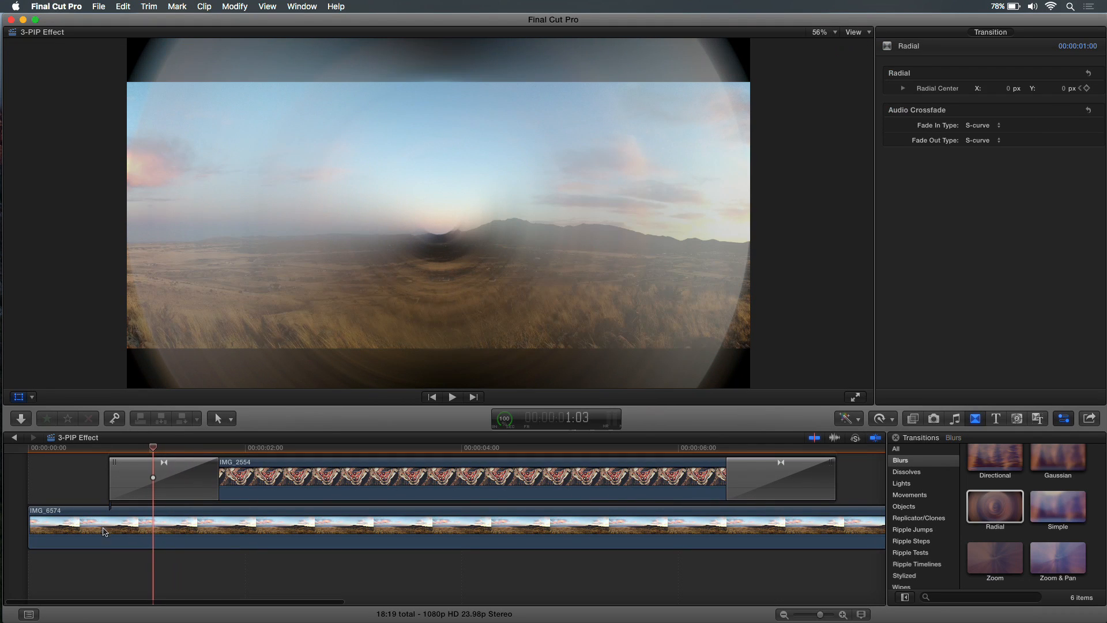
{"action": "left_click", "coordinate": [108, 448]}
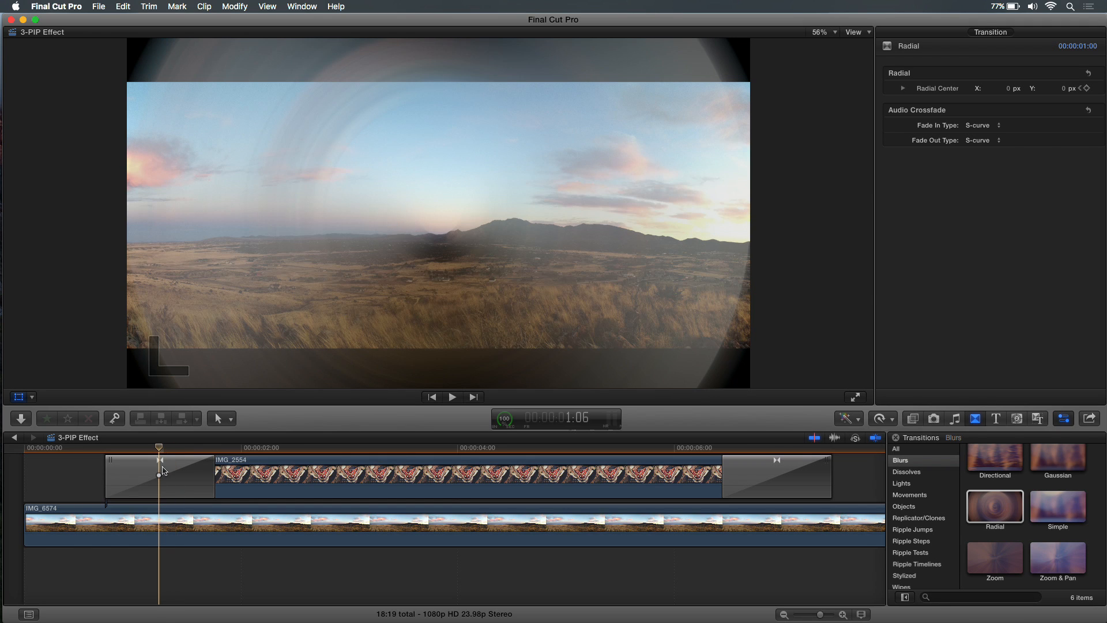
{"action": "left_click", "coordinate": [159, 476]}
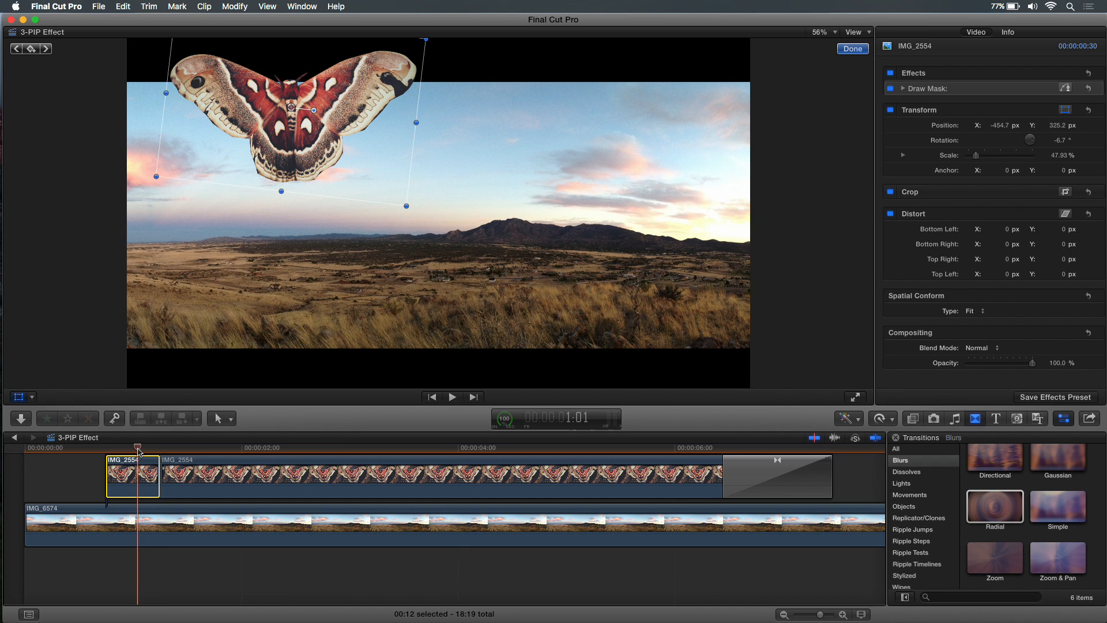
{"action": "mouse_move", "coordinate": [141, 481]}
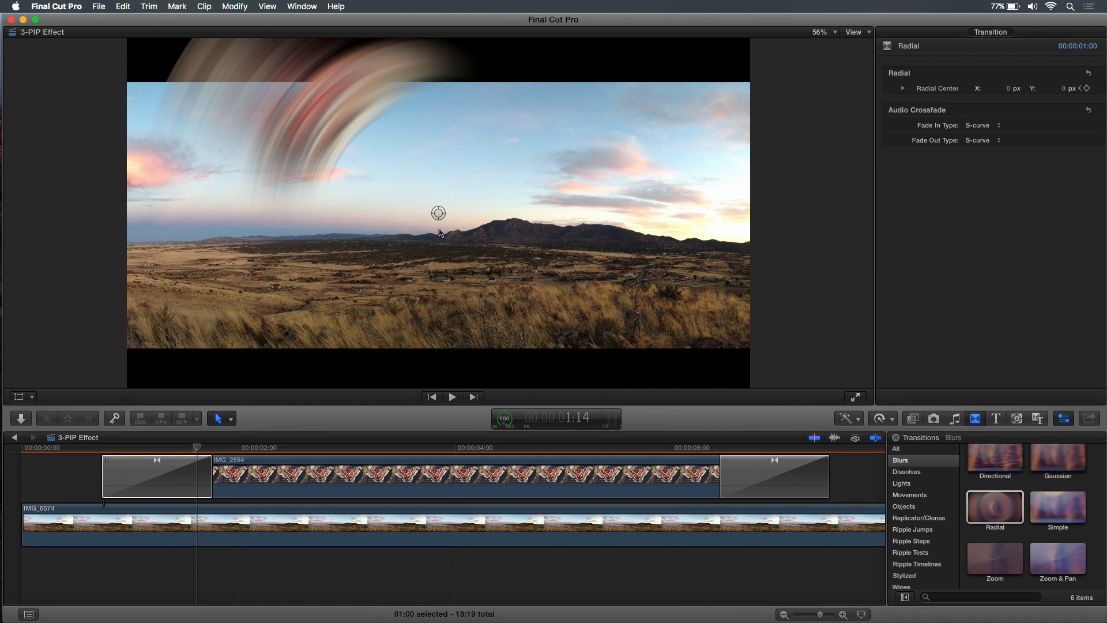
Drag the Radial Center control onto the moth's body and play the opening transition from its start
{"action": "left_click_drag", "start_coordinate": [438, 213], "coordinate": [345, 149]}
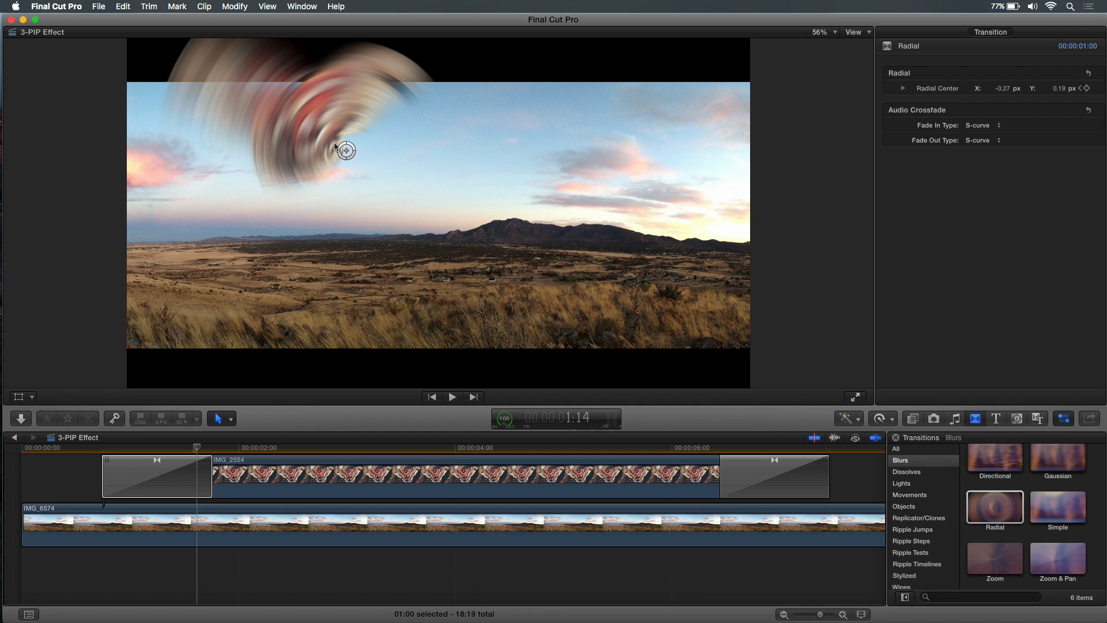
{"action": "left_click_drag", "start_coordinate": [346, 150], "coordinate": [289, 112]}
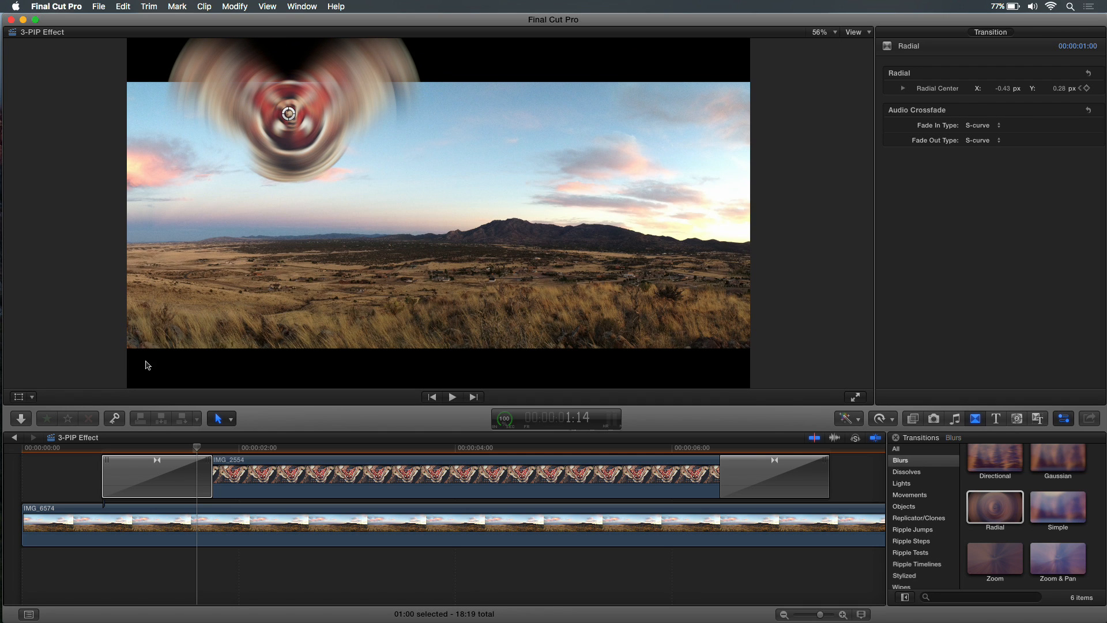
{"action": "left_click", "coordinate": [451, 395]}
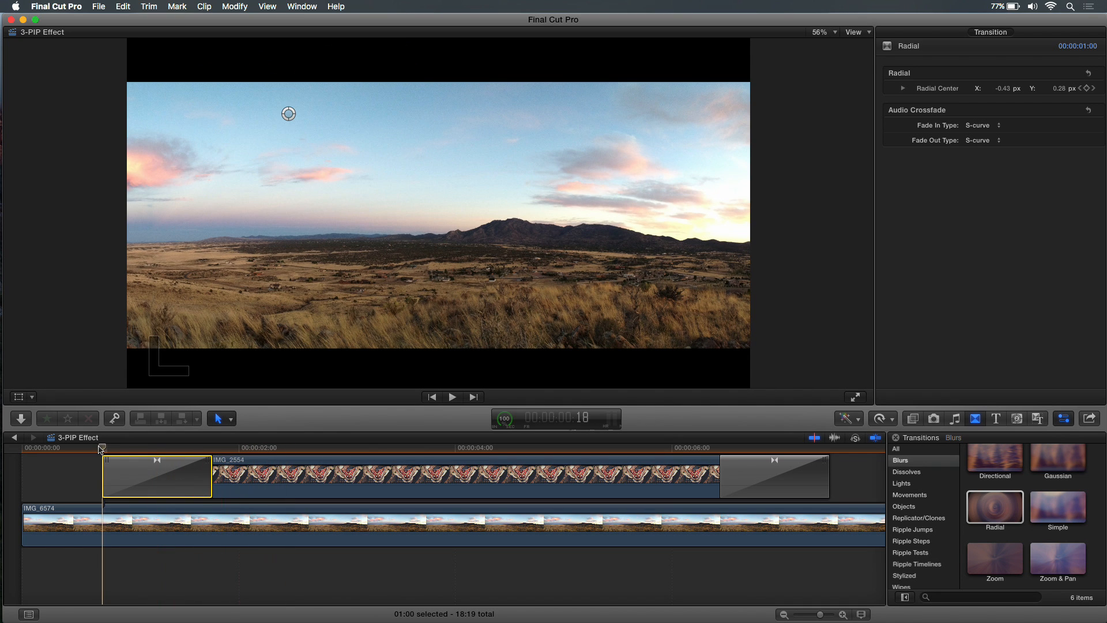
{"action": "left_click", "coordinate": [451, 396]}
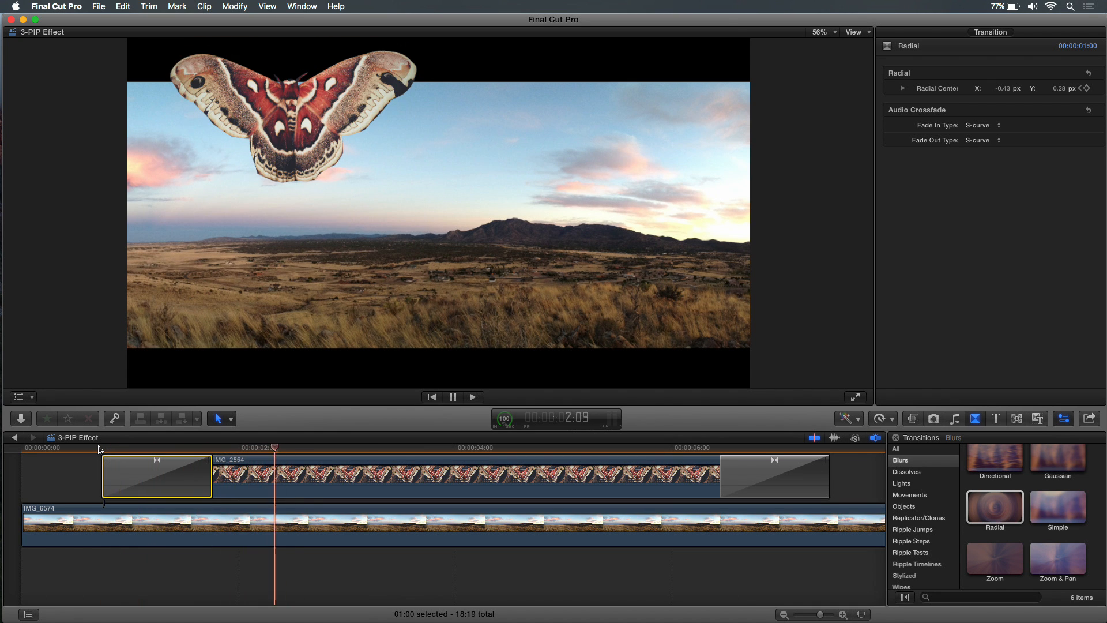